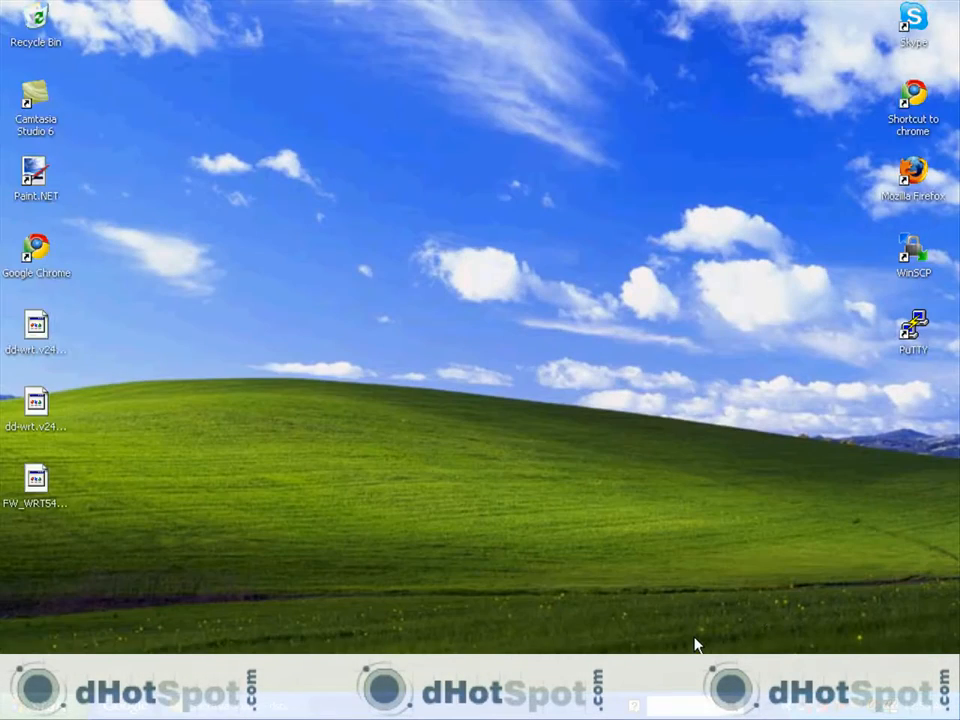
pyautogui.moveTo(702, 646)
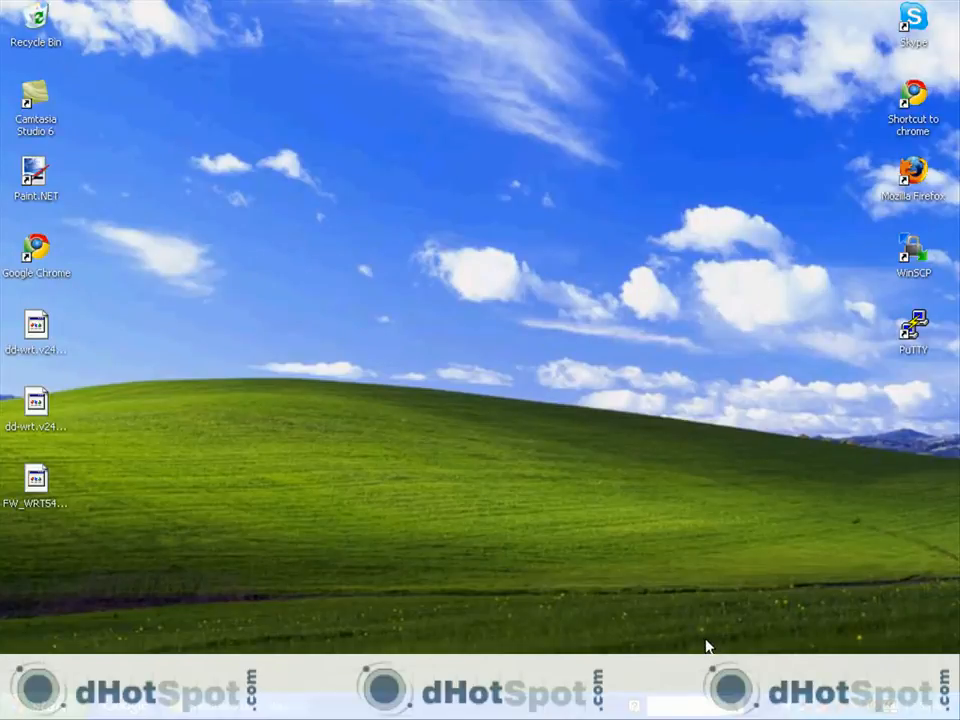
pyautogui.moveTo(738, 648)
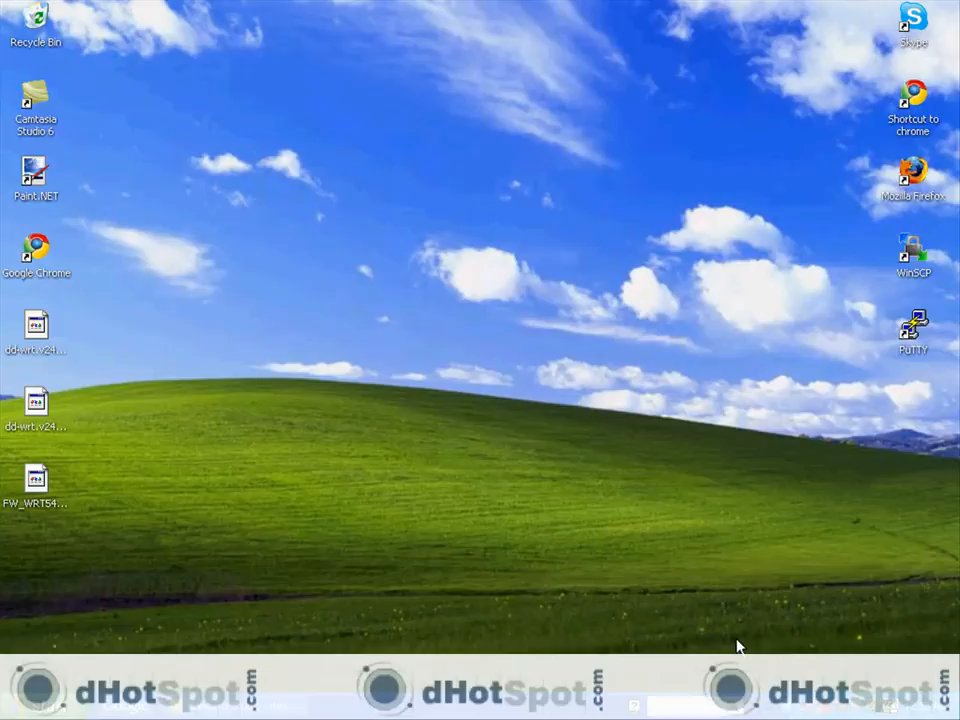
pyautogui.moveTo(788, 662)
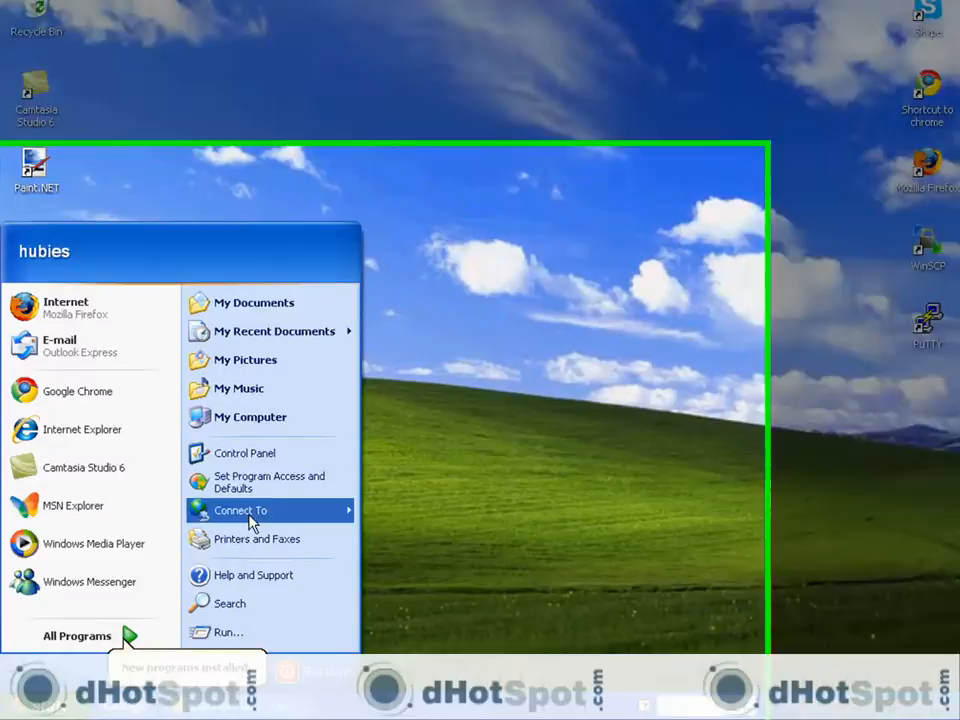
# - View the nearby wireless networks in Wireless Network Connection, then close the list
pyautogui.click(240, 510)
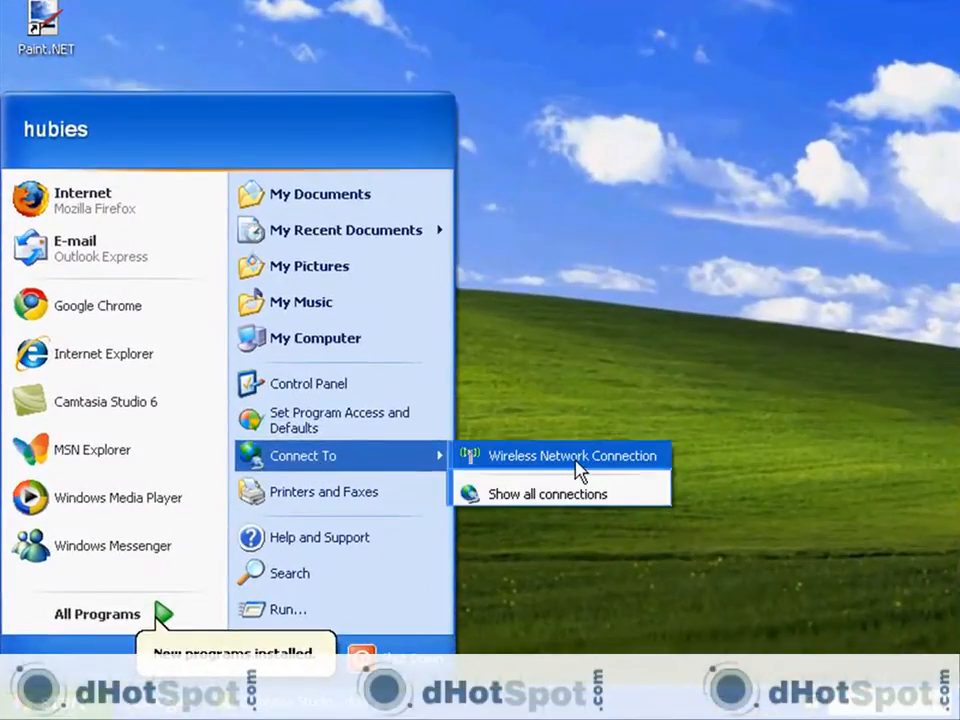
pyautogui.click(572, 456)
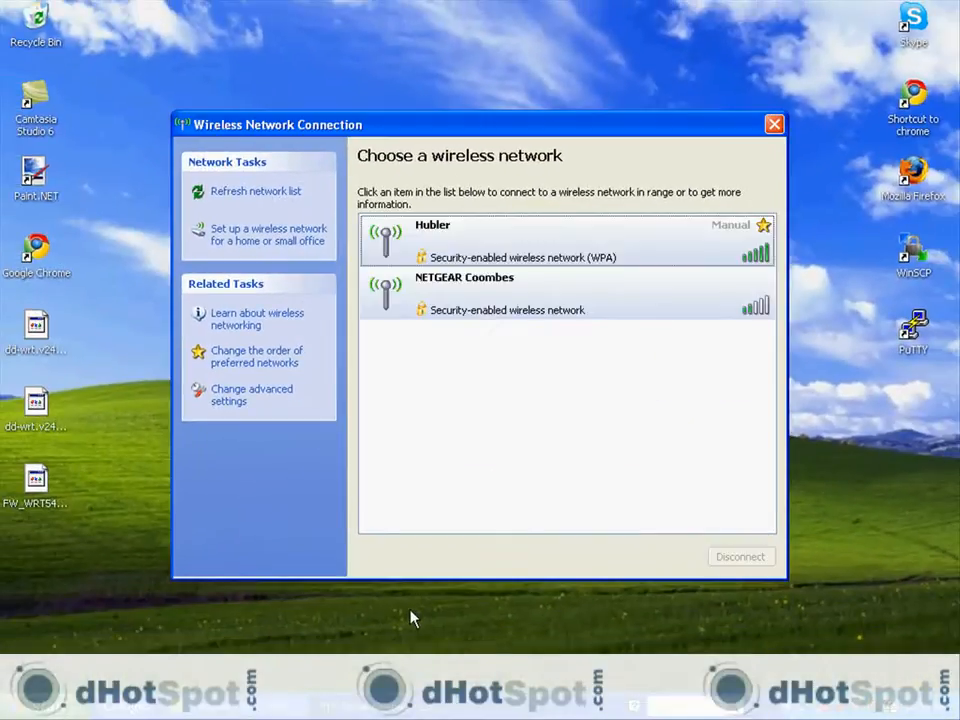
pyautogui.moveTo(168, 628)
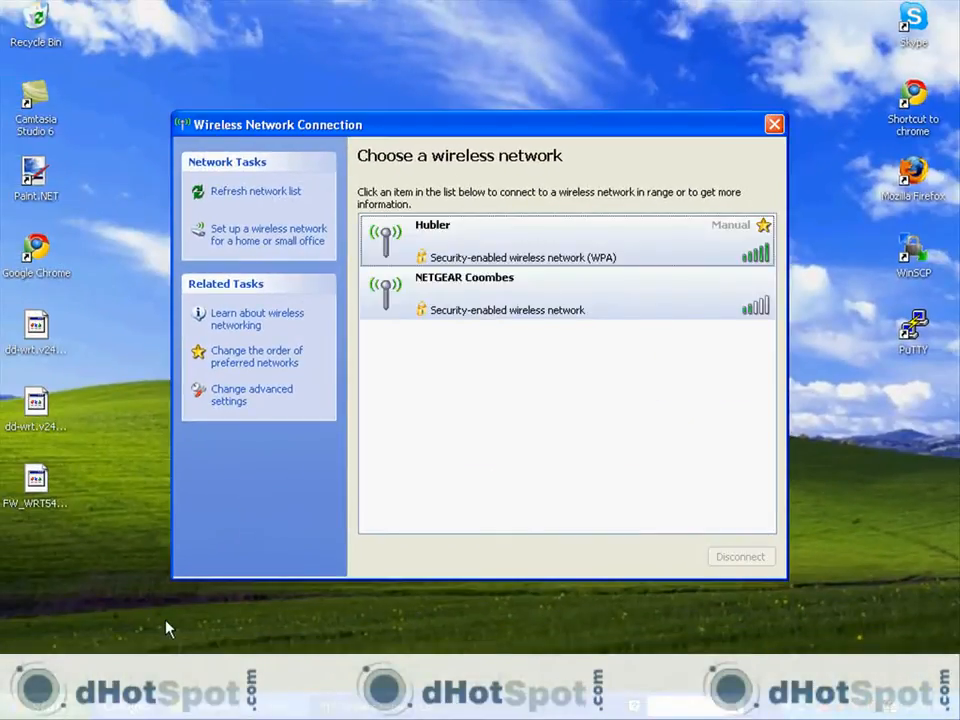
pyautogui.moveTo(728, 212)
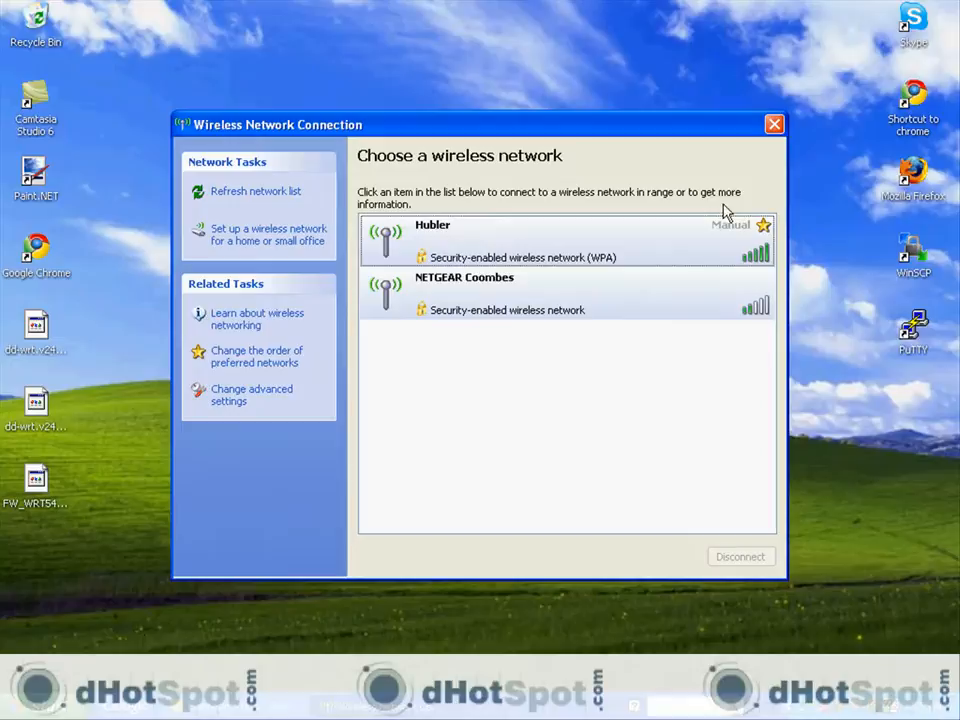
pyautogui.click(772, 124)
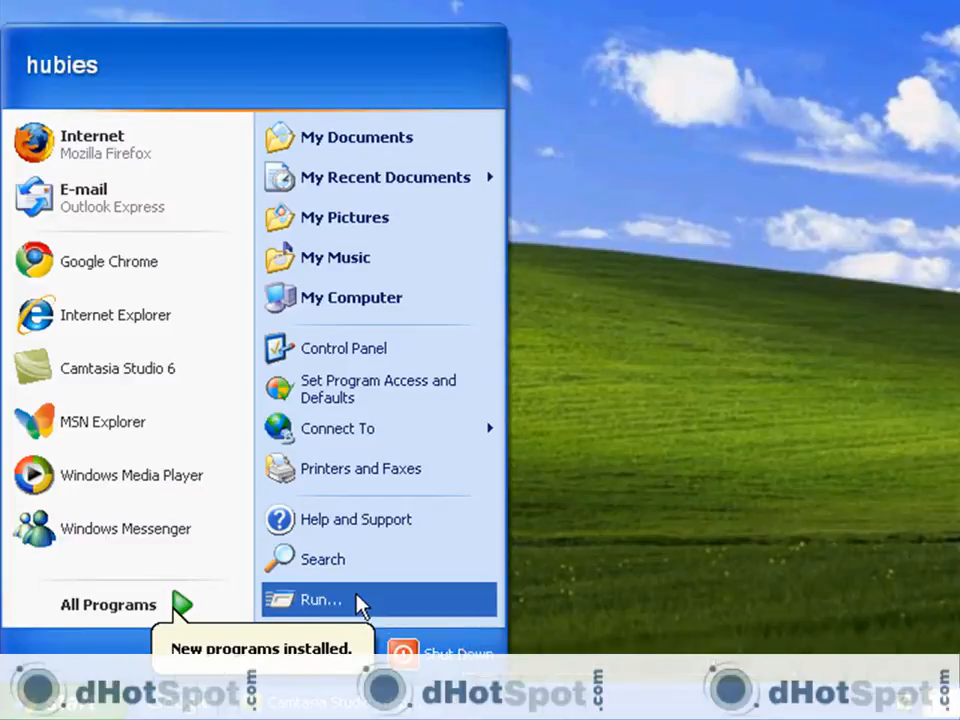
pyautogui.moveTo(312, 604)
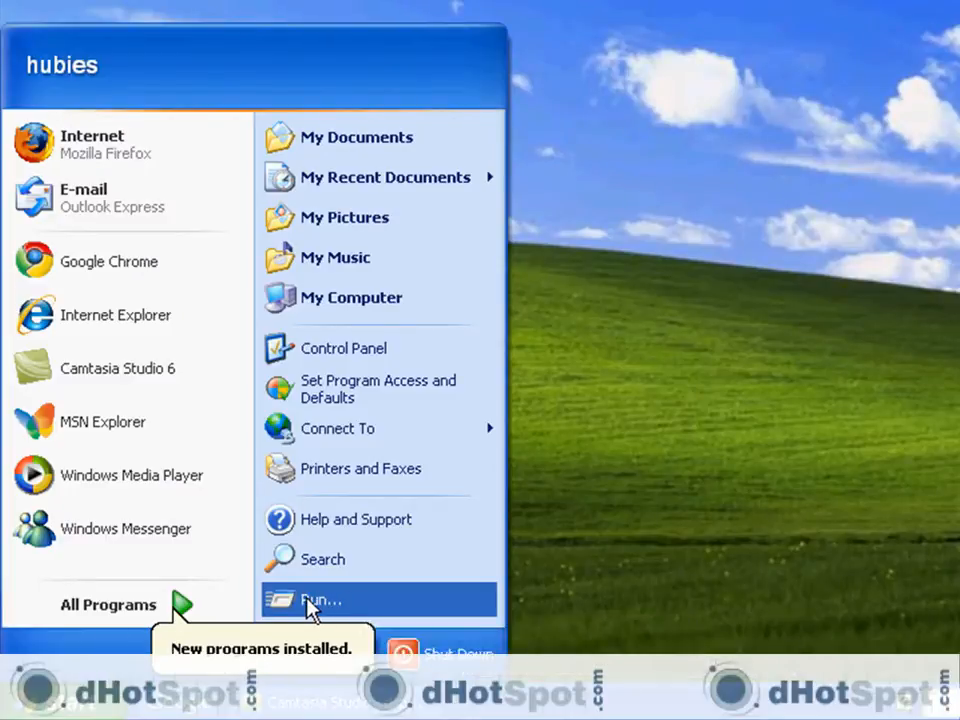
# - Run cmd and show the laptop's ipconfig output (192.168.182.2, gateway 192.168.182.1)
pyautogui.click(320, 600)
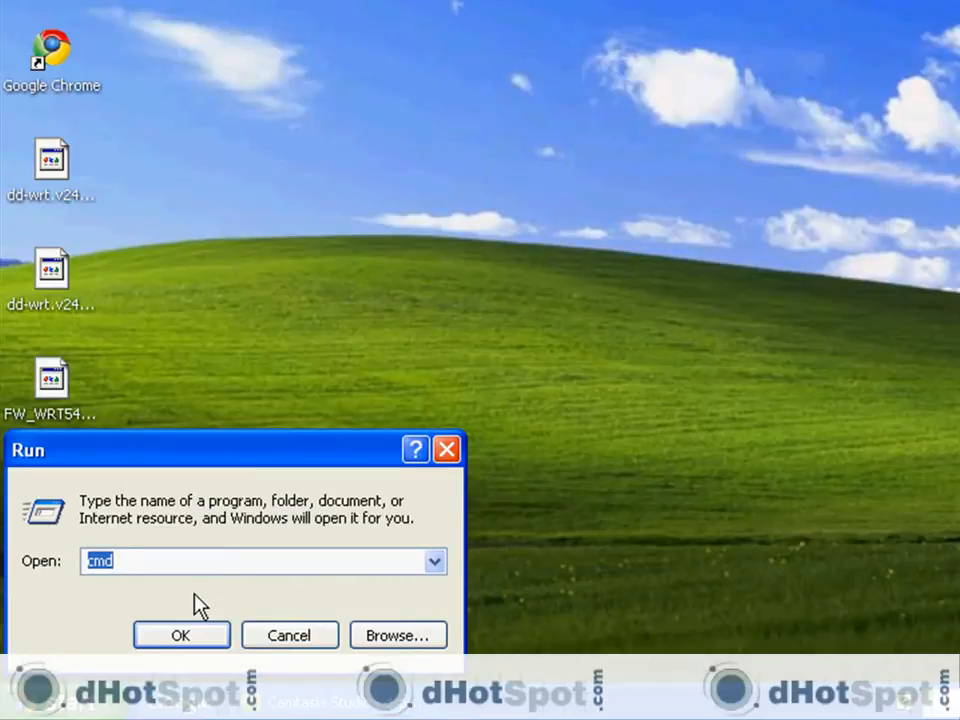
pyautogui.click(180, 636)
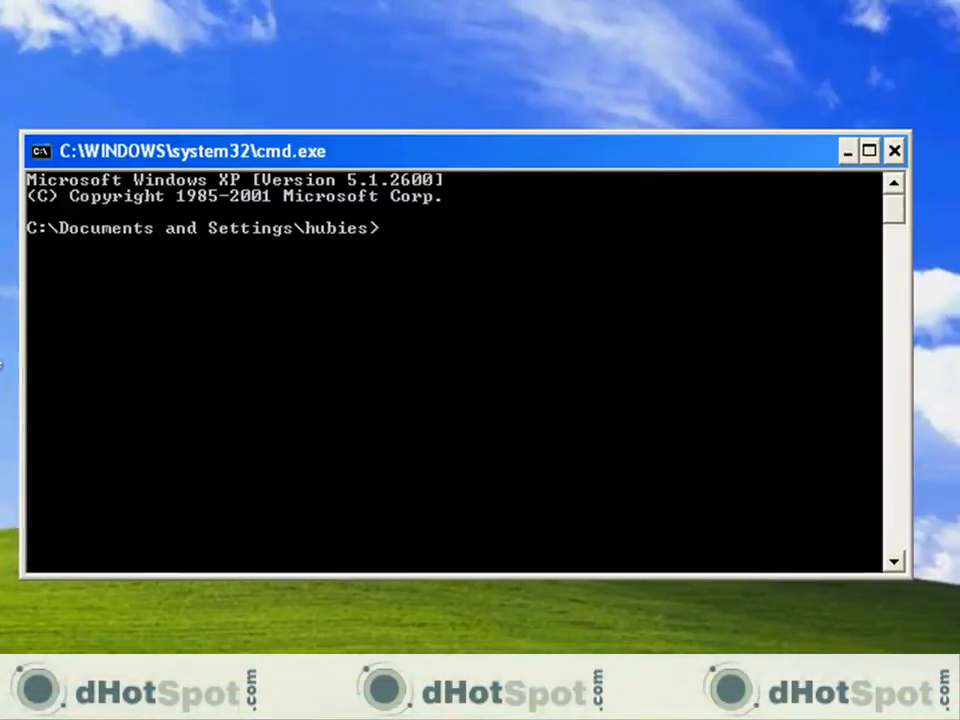
pyautogui.write('i')
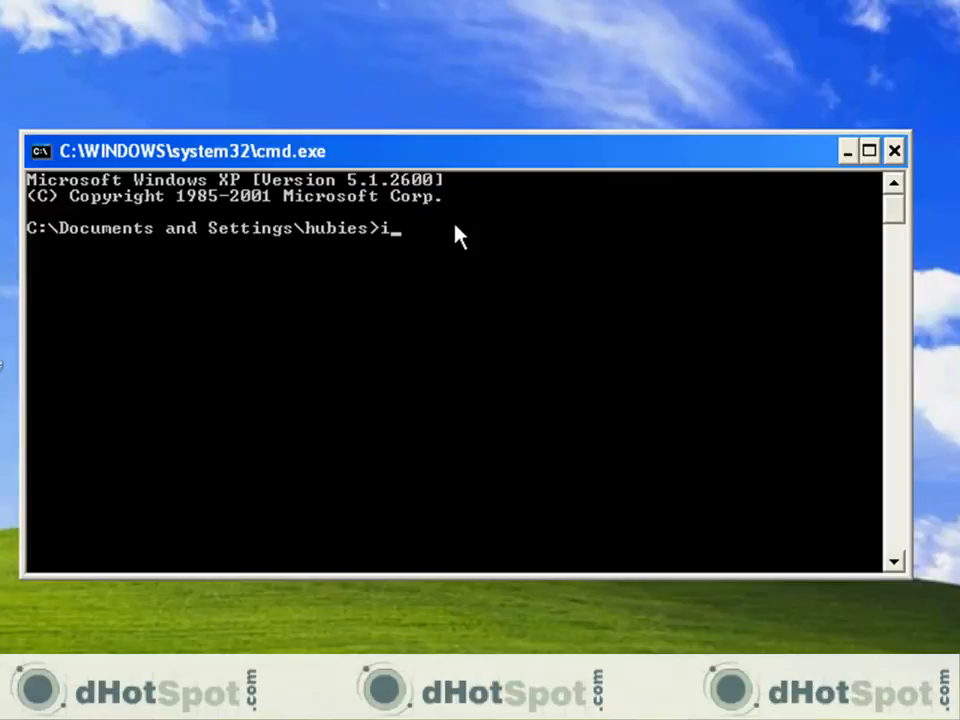
pyautogui.write('pconfig')
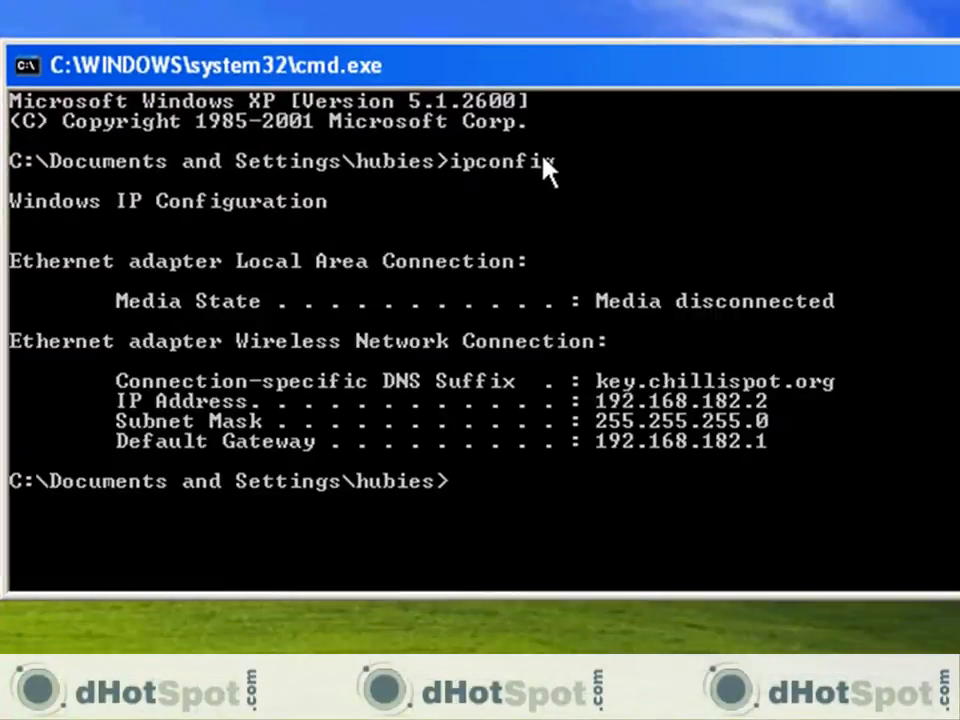
pyautogui.moveTo(644, 400)
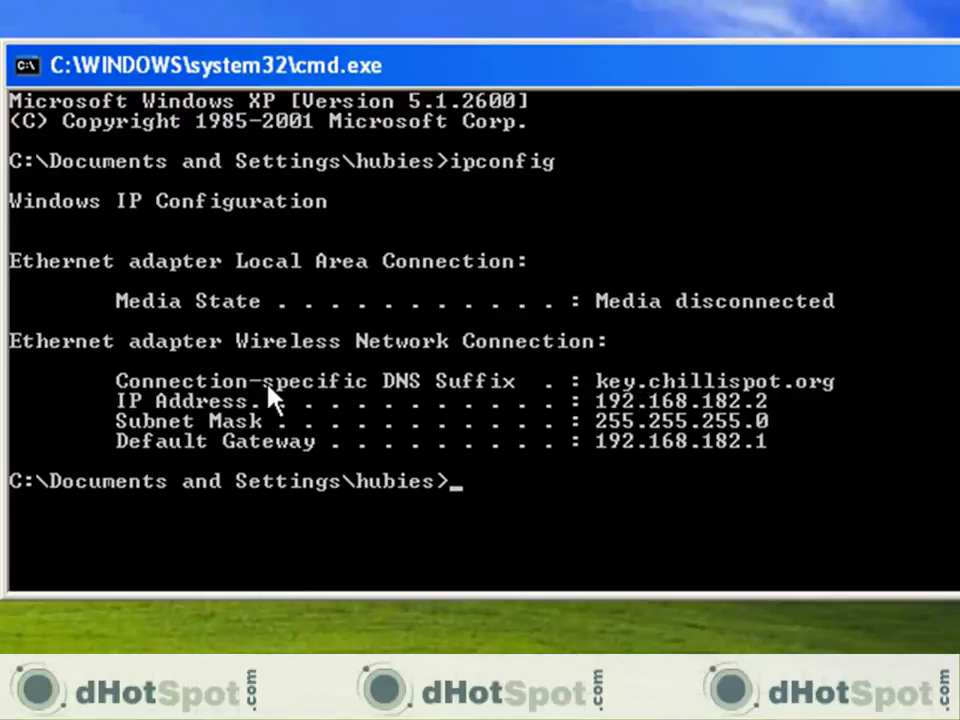
pyautogui.moveTo(444, 390)
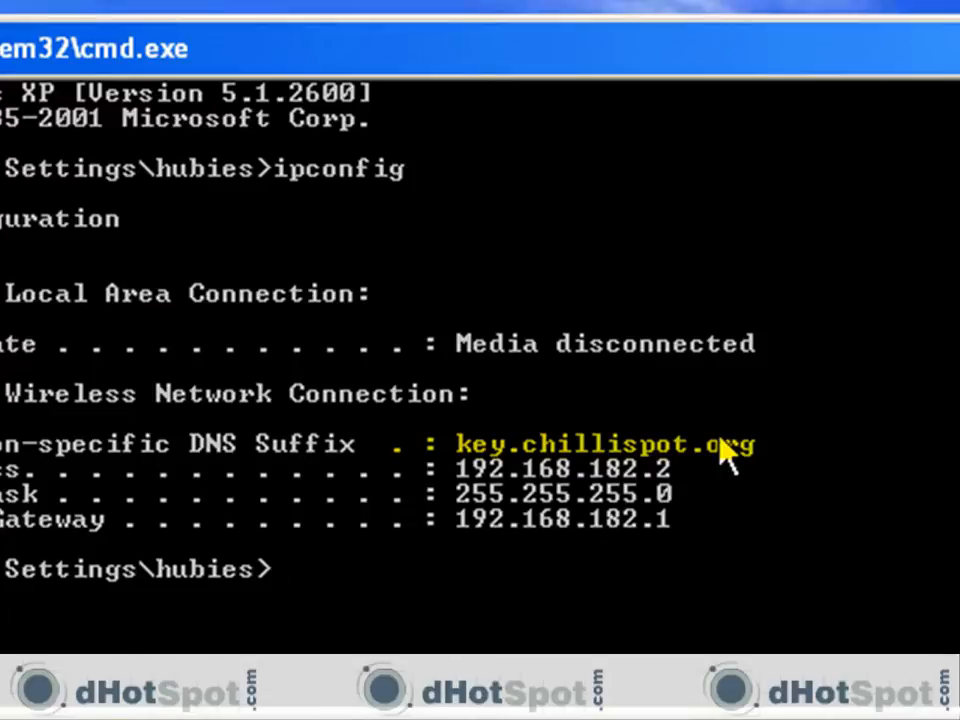
pyautogui.moveTo(730, 476)
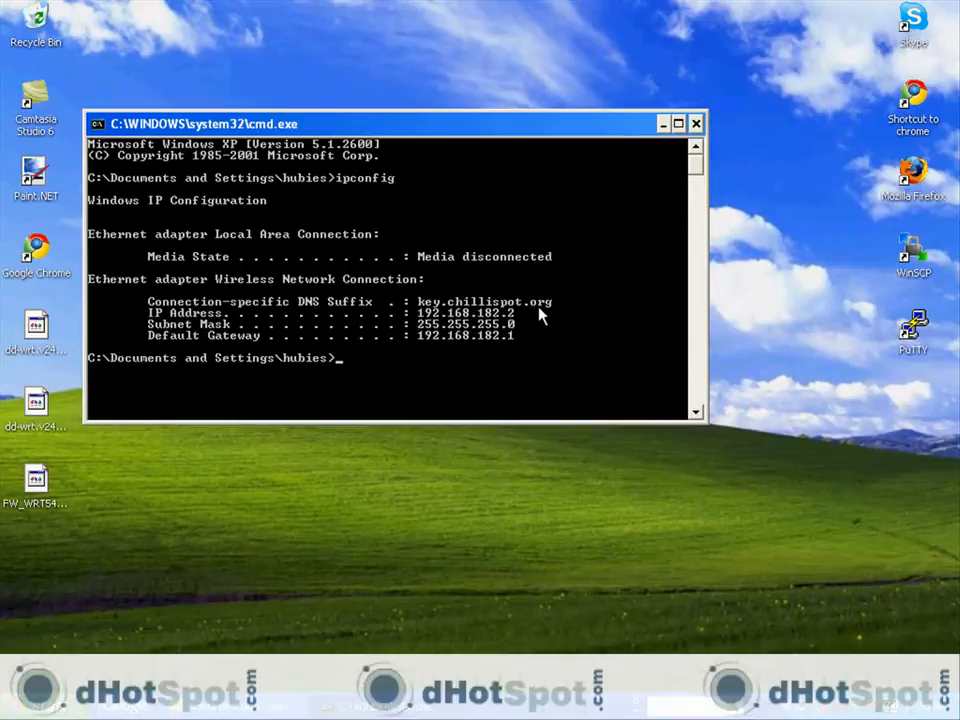
# - Close the Command Prompt window to clear the desktop
pyautogui.click(696, 124)
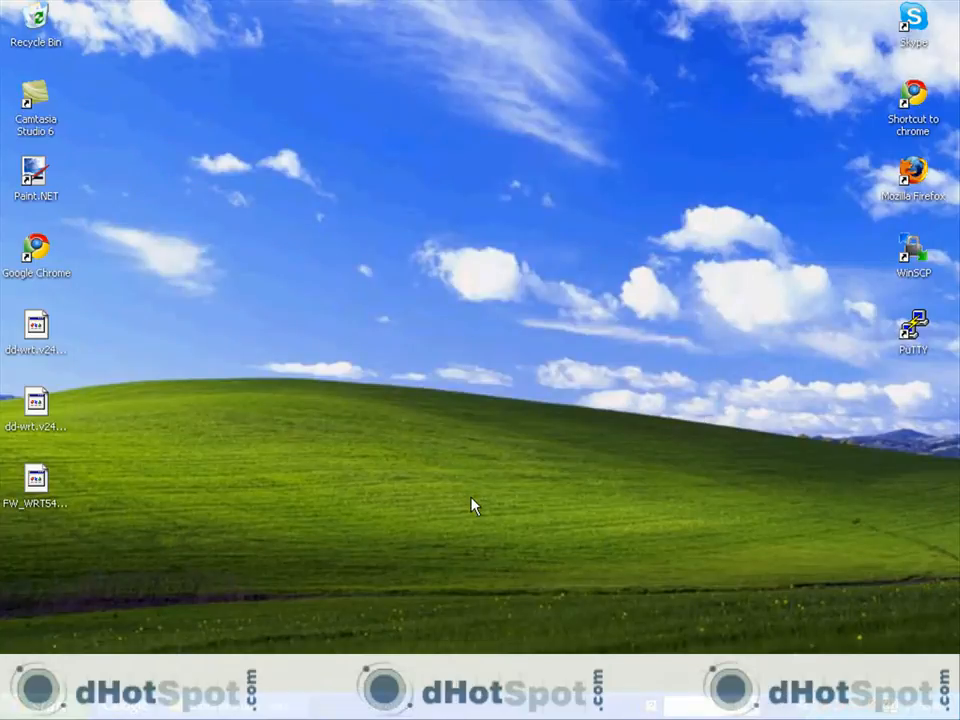
pyautogui.moveTo(776, 380)
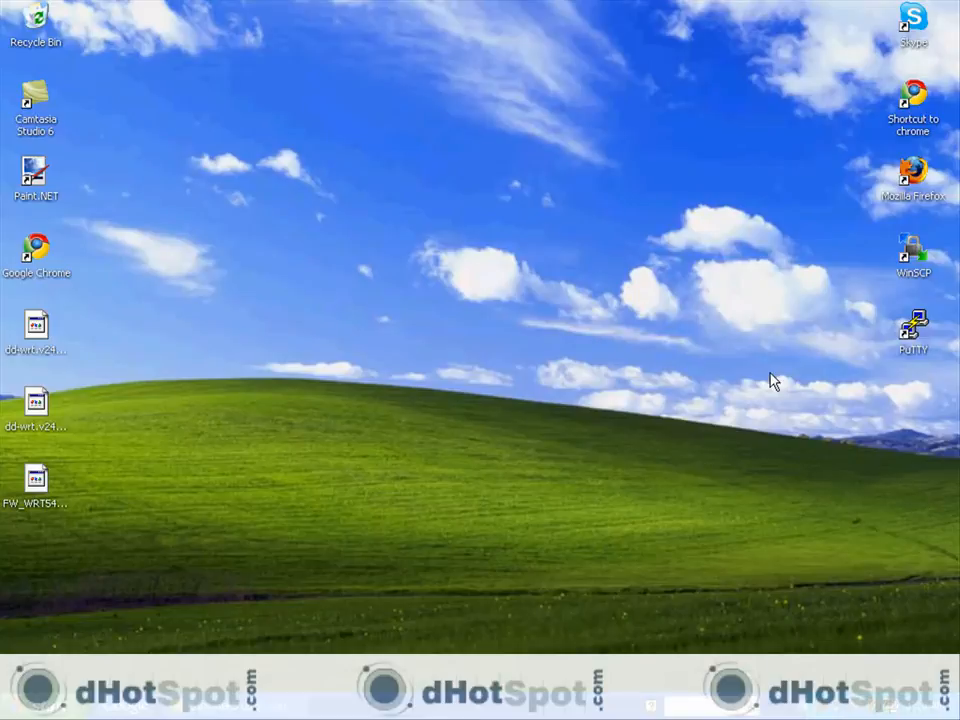
pyautogui.moveTo(848, 130)
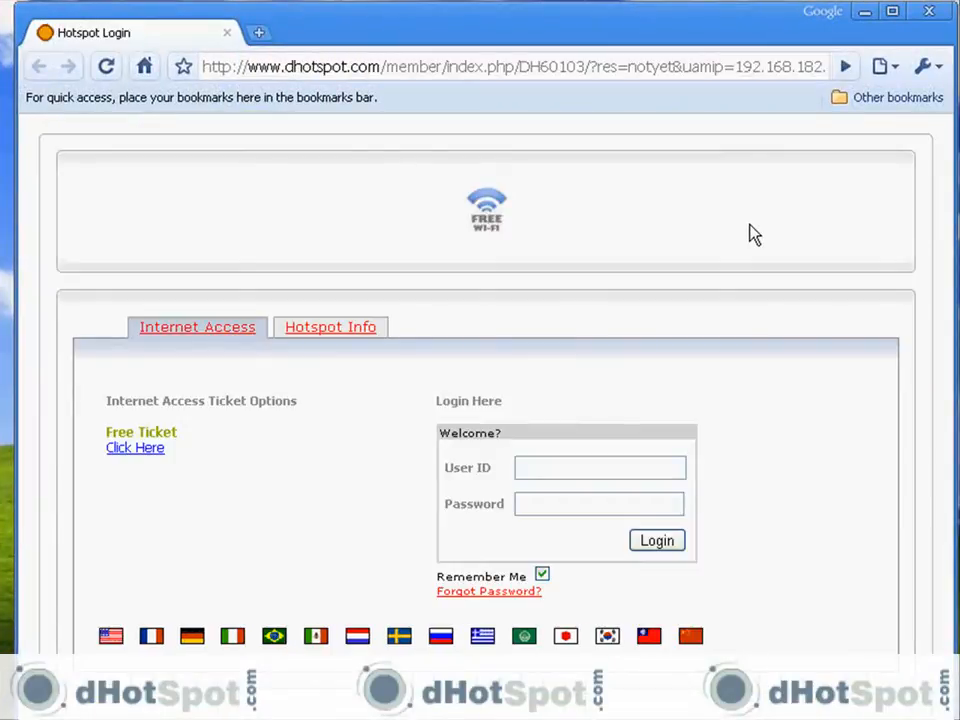
pyautogui.moveTo(828, 482)
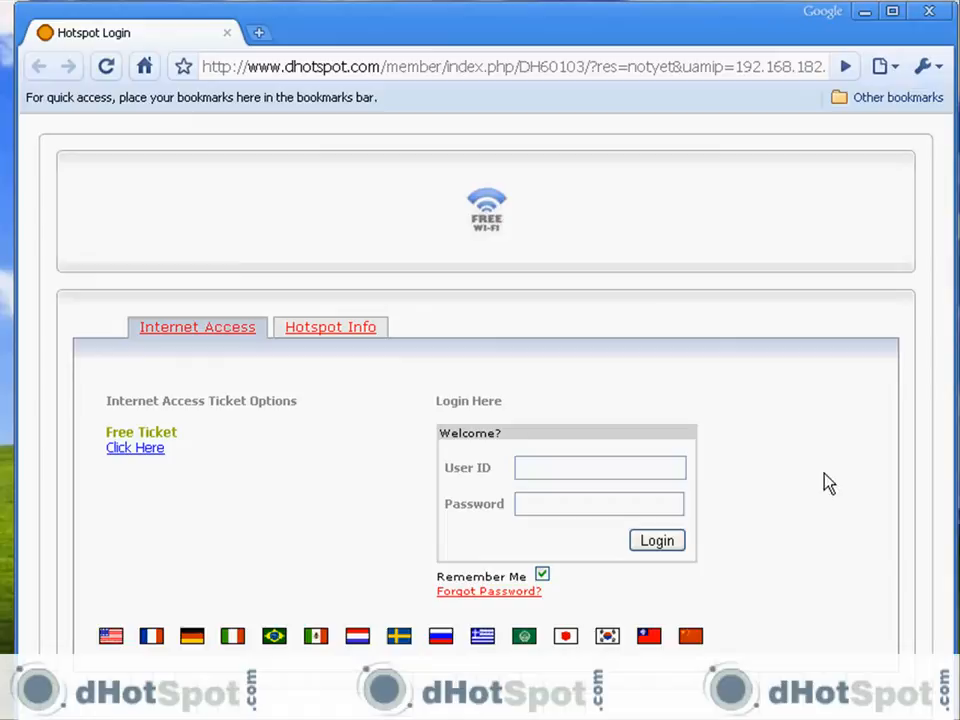
pyautogui.moveTo(784, 330)
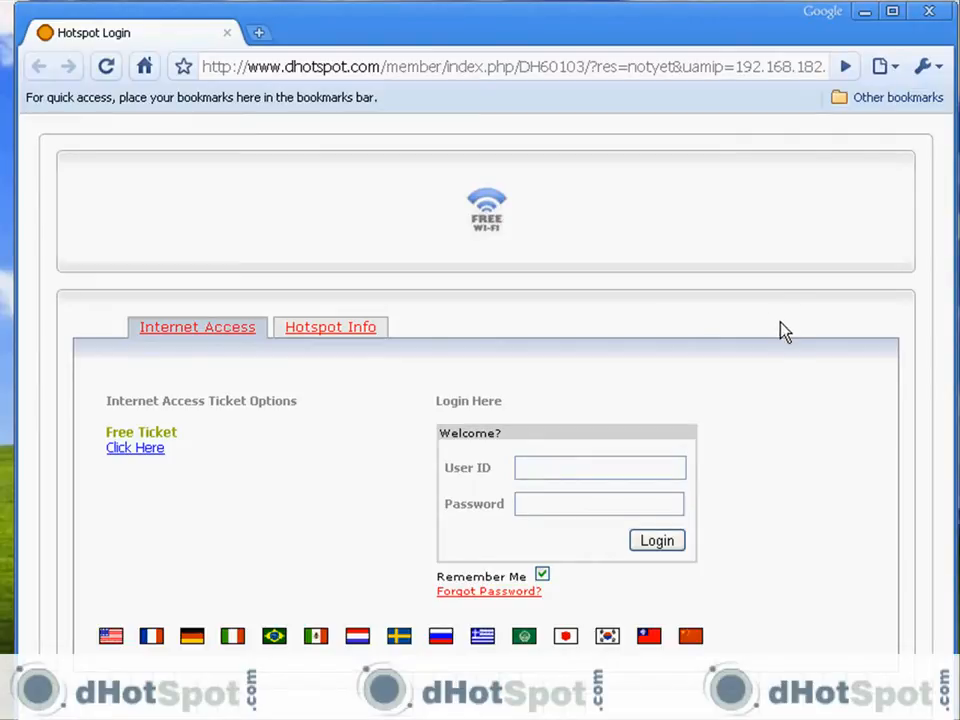
pyautogui.moveTo(580, 504)
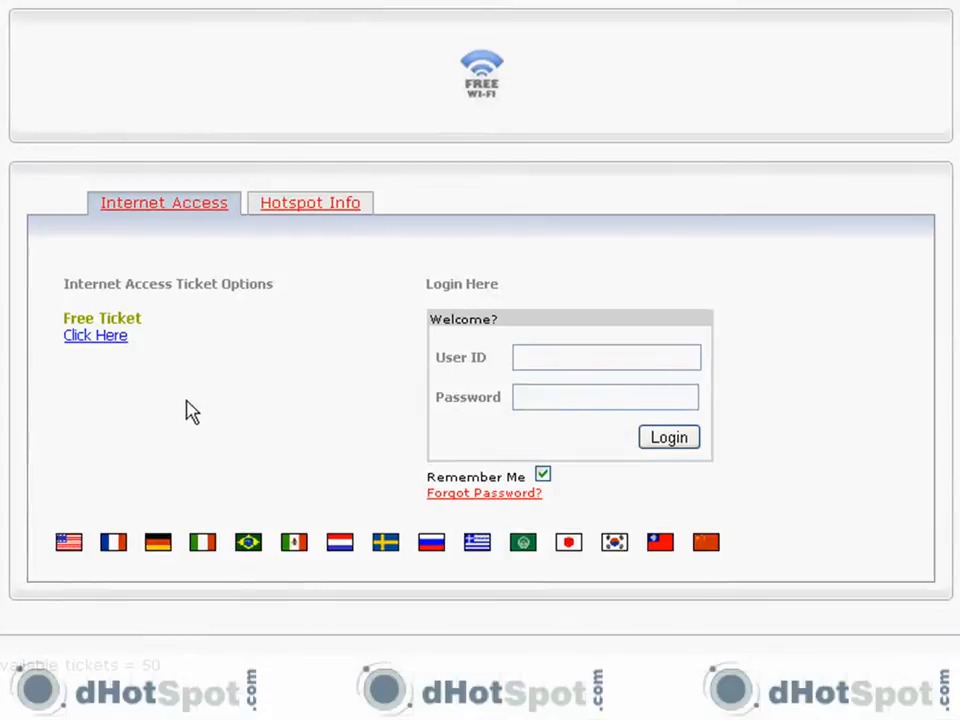
pyautogui.moveTo(184, 412)
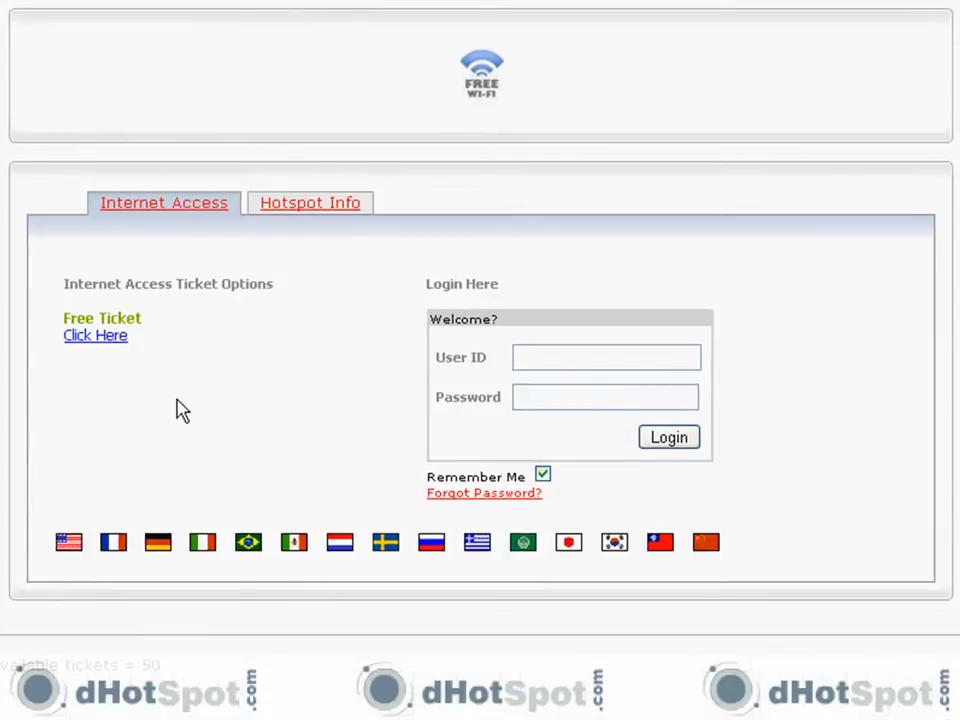
pyautogui.moveTo(160, 380)
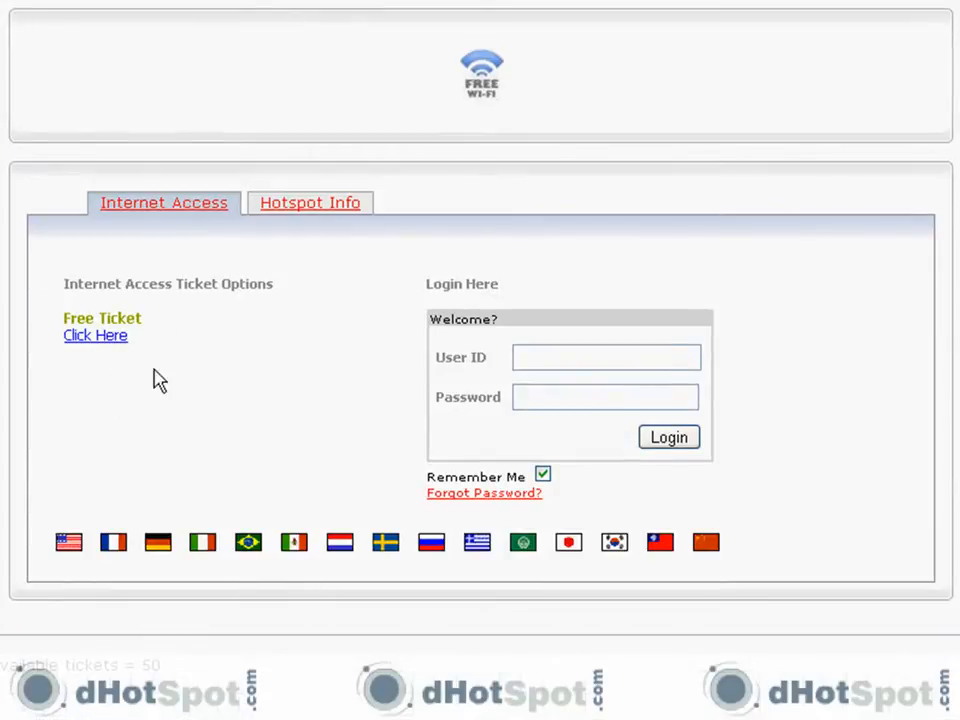
pyautogui.moveTo(136, 448)
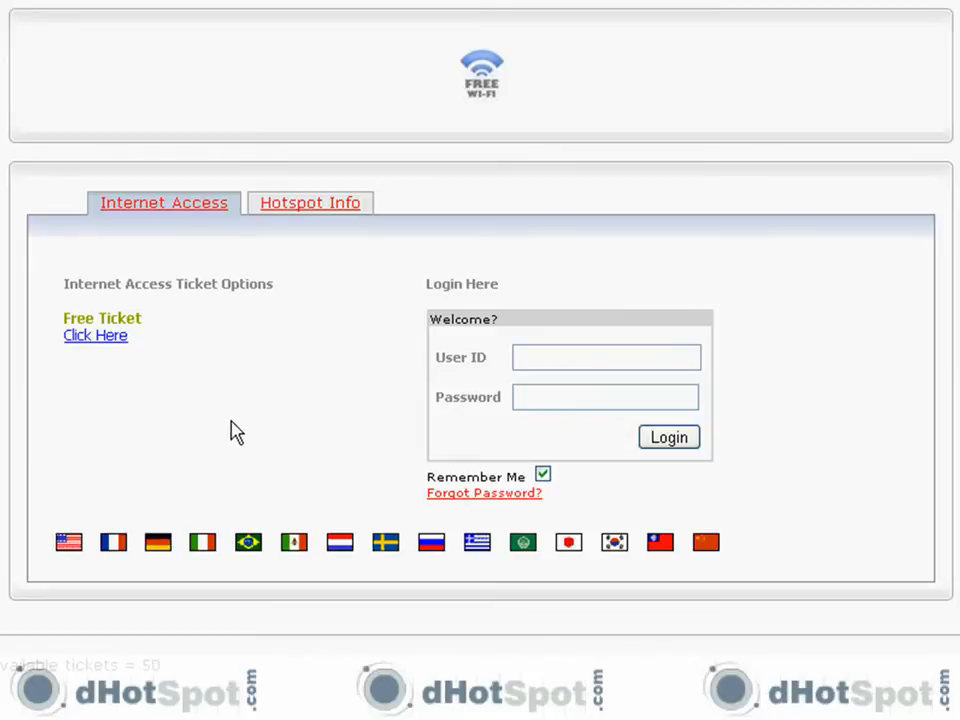
pyautogui.moveTo(312, 208)
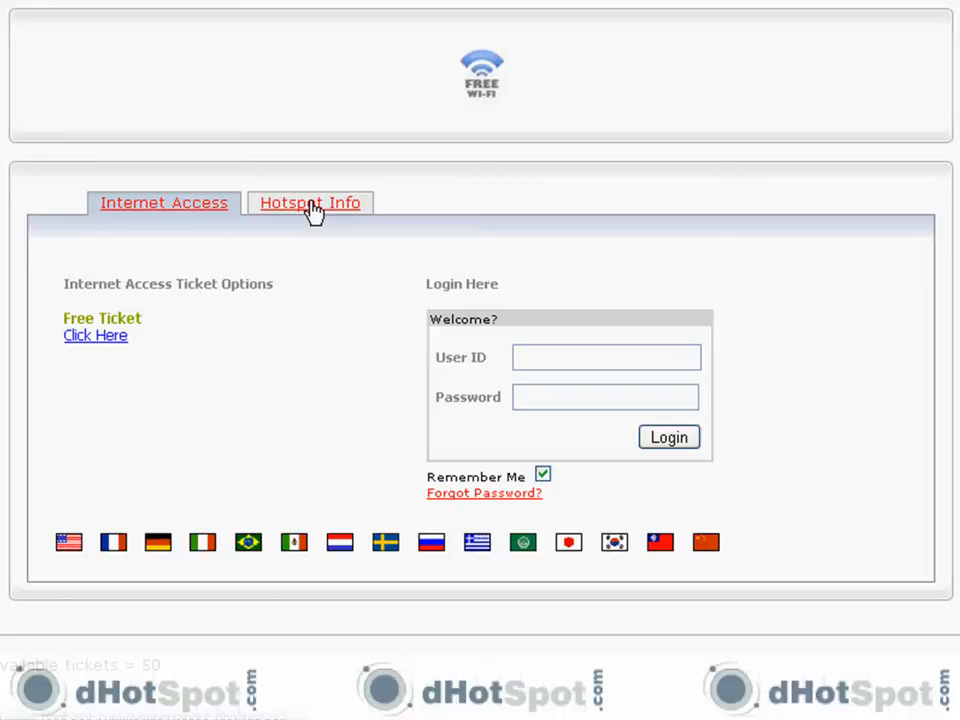
pyautogui.click(310, 204)
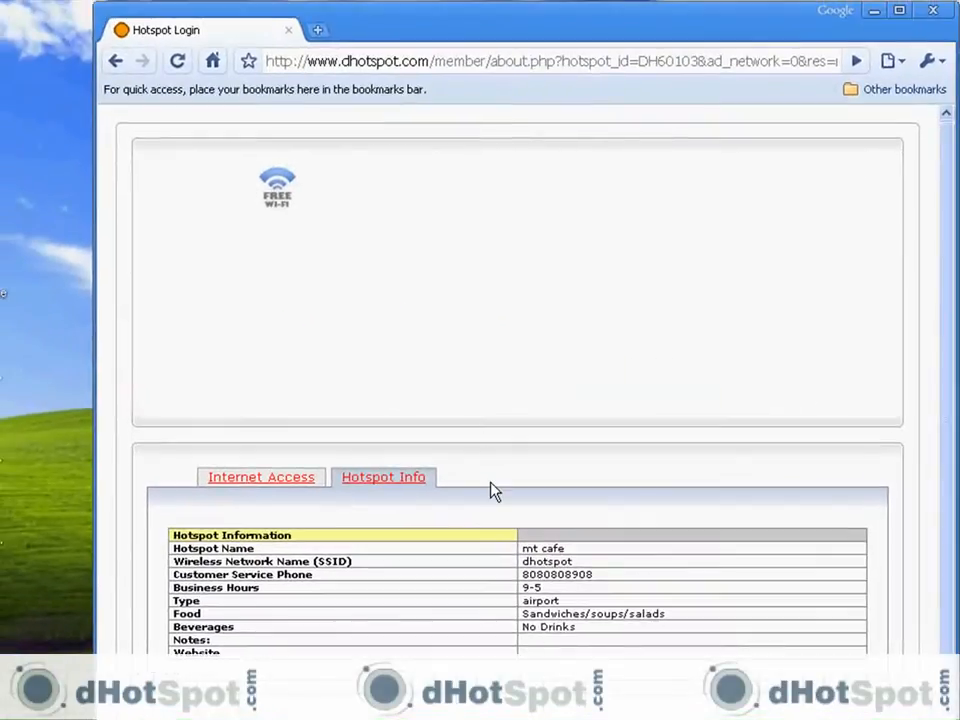
pyautogui.moveTo(578, 640)
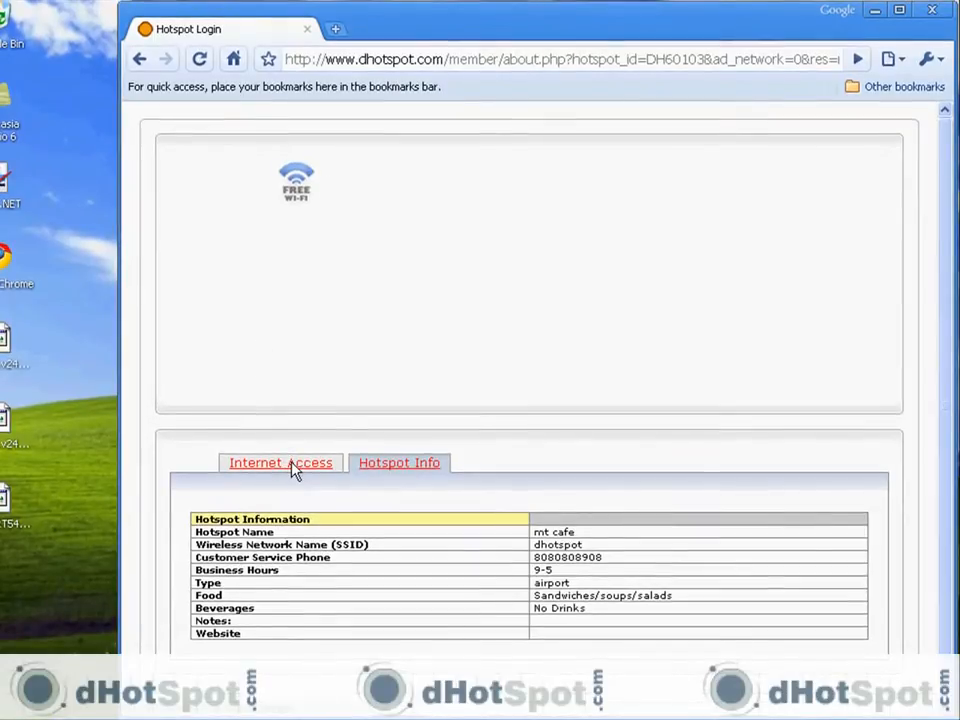
pyautogui.click(280, 462)
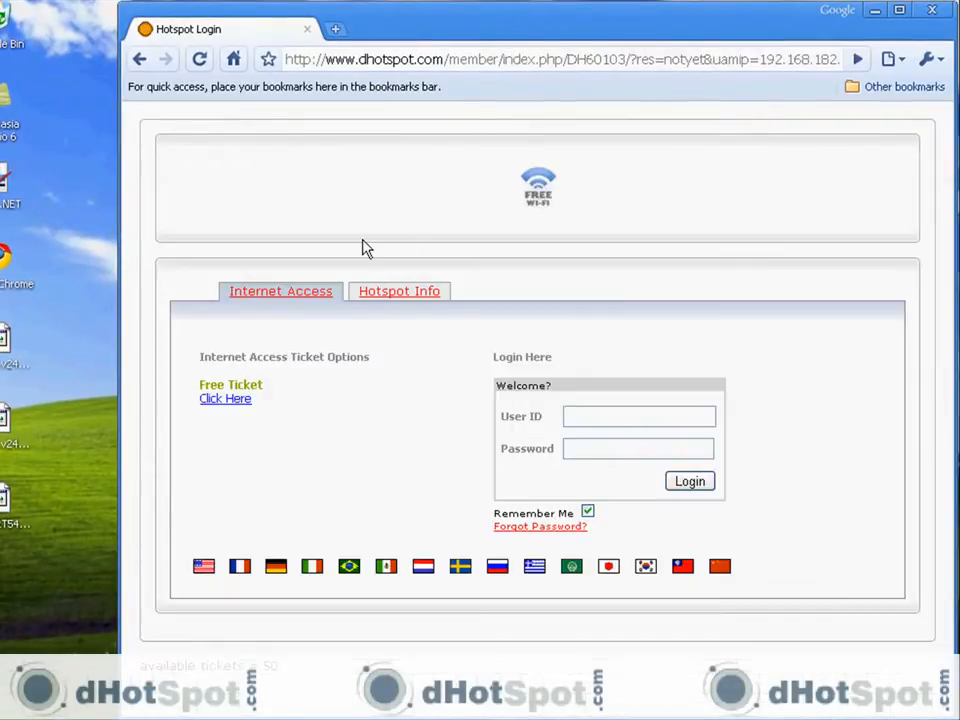
pyautogui.moveTo(462, 158)
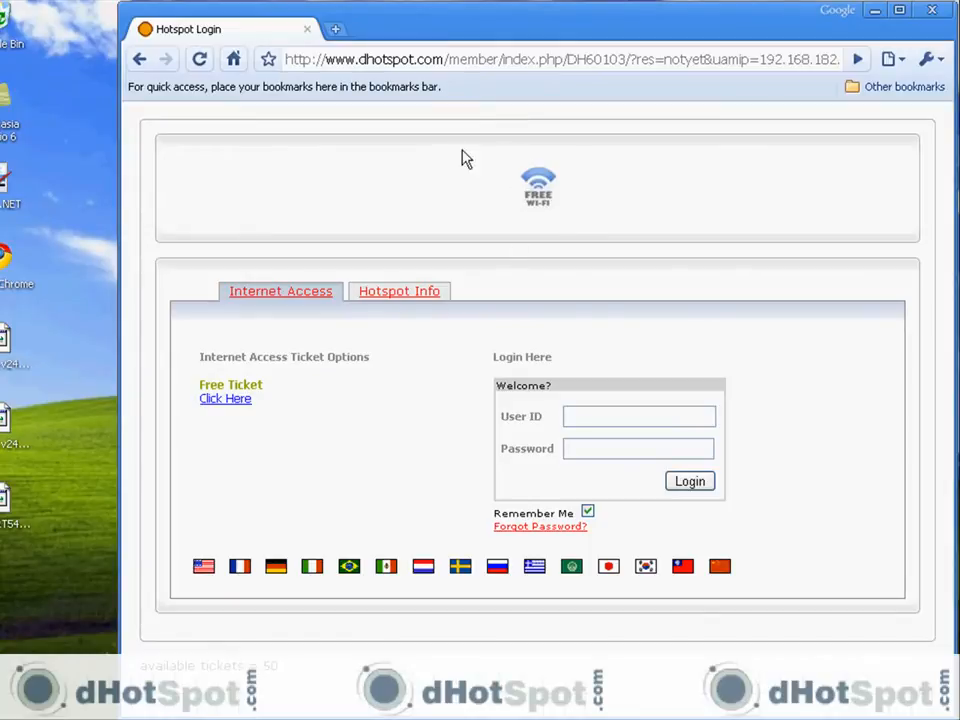
pyautogui.moveTo(530, 152)
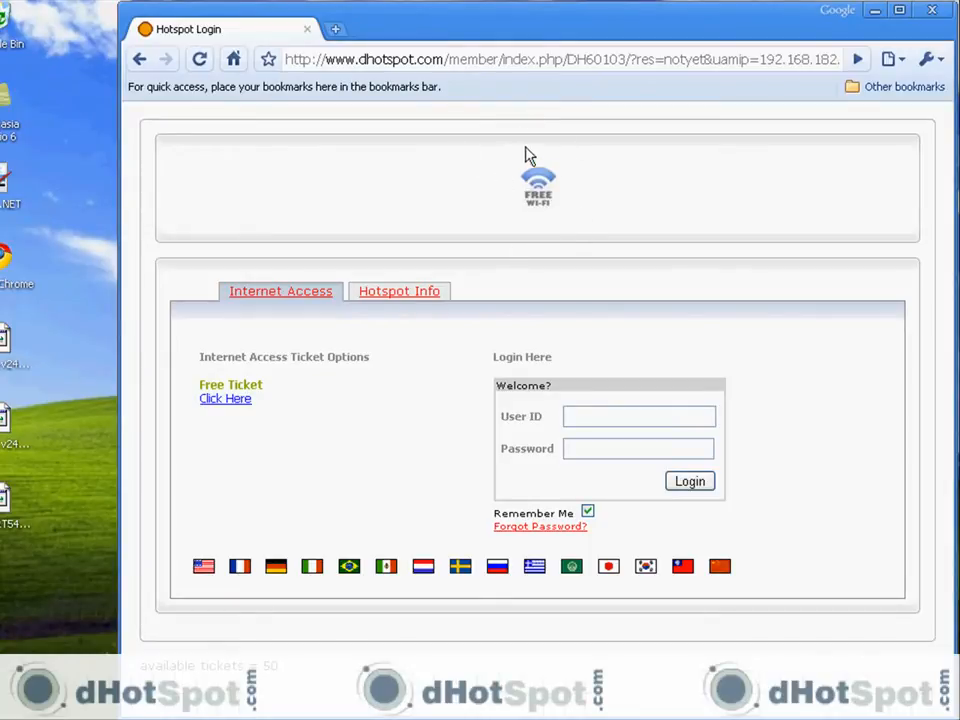
pyautogui.moveTo(584, 188)
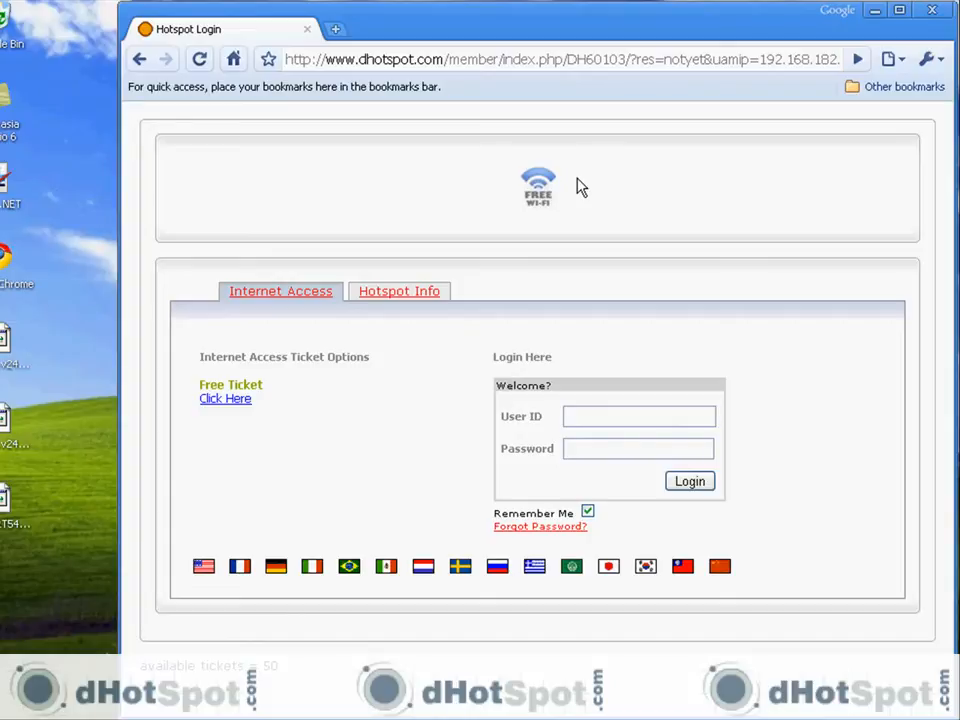
pyautogui.moveTo(440, 570)
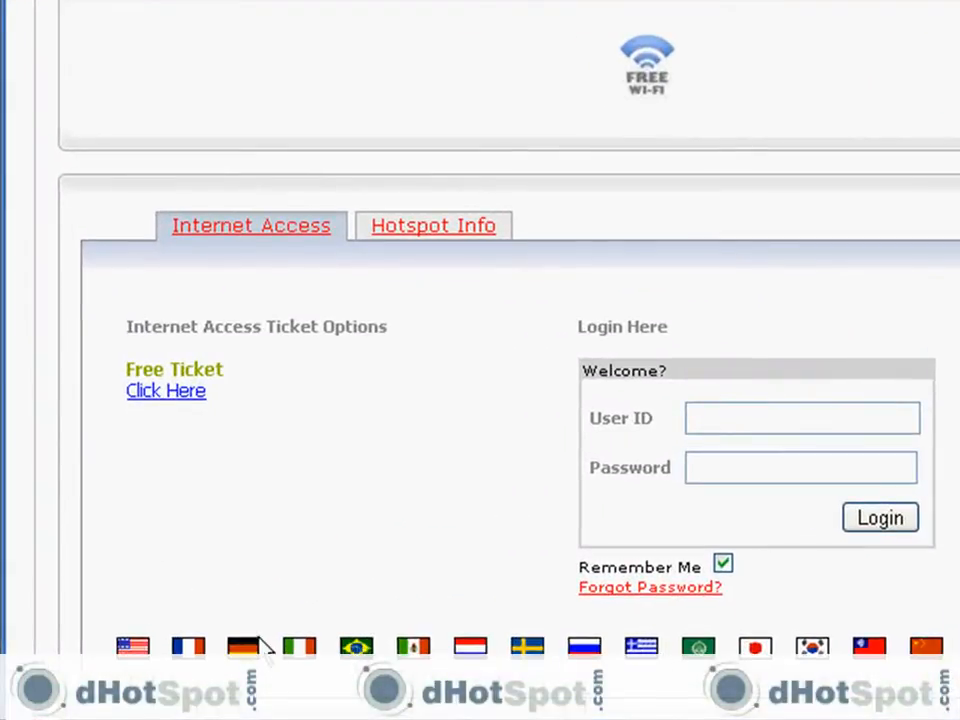
pyautogui.moveTo(340, 590)
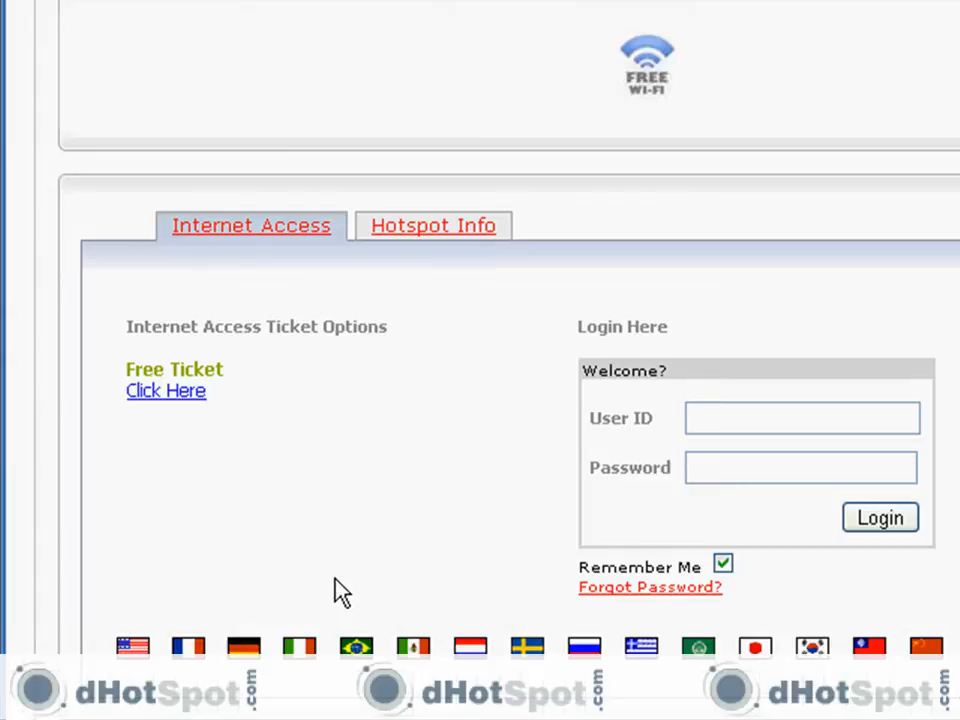
pyautogui.moveTo(430, 476)
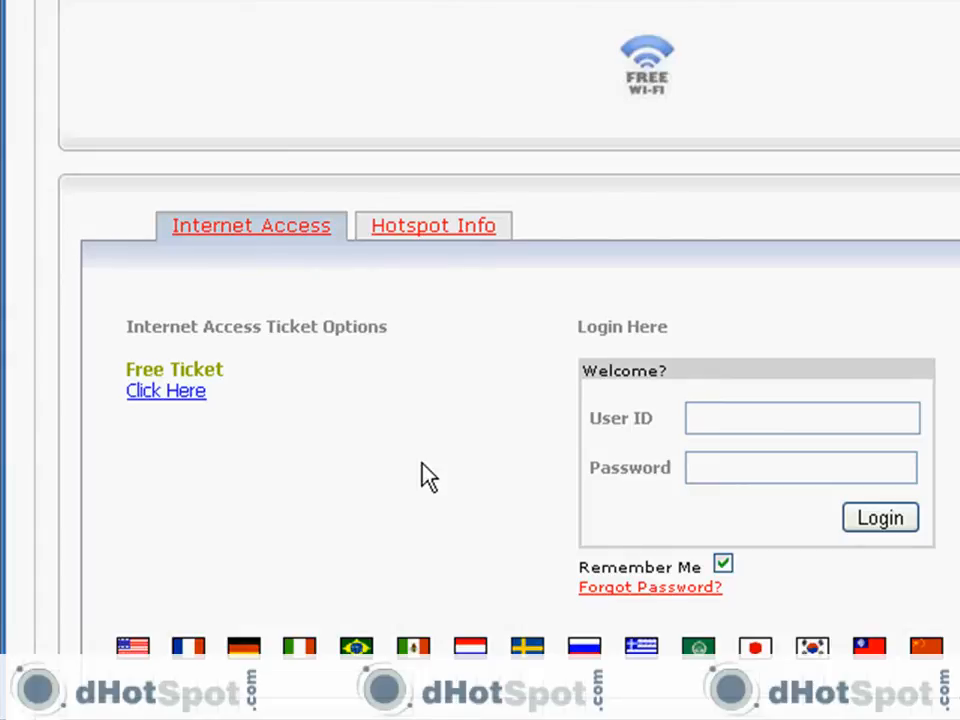
pyautogui.scroll(-3)
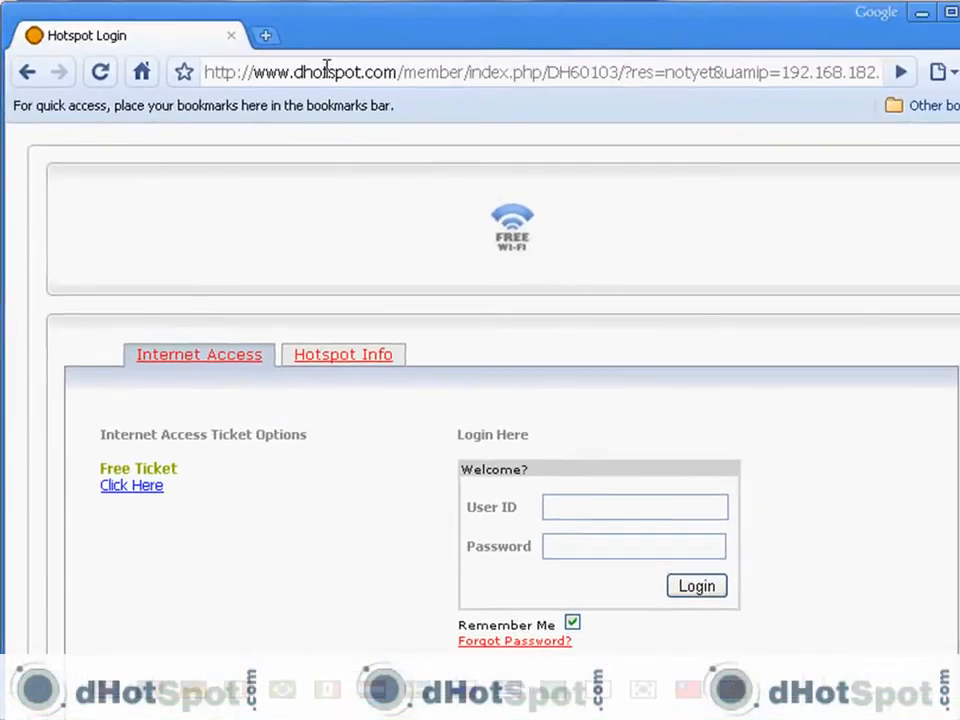
pyautogui.write('googl')
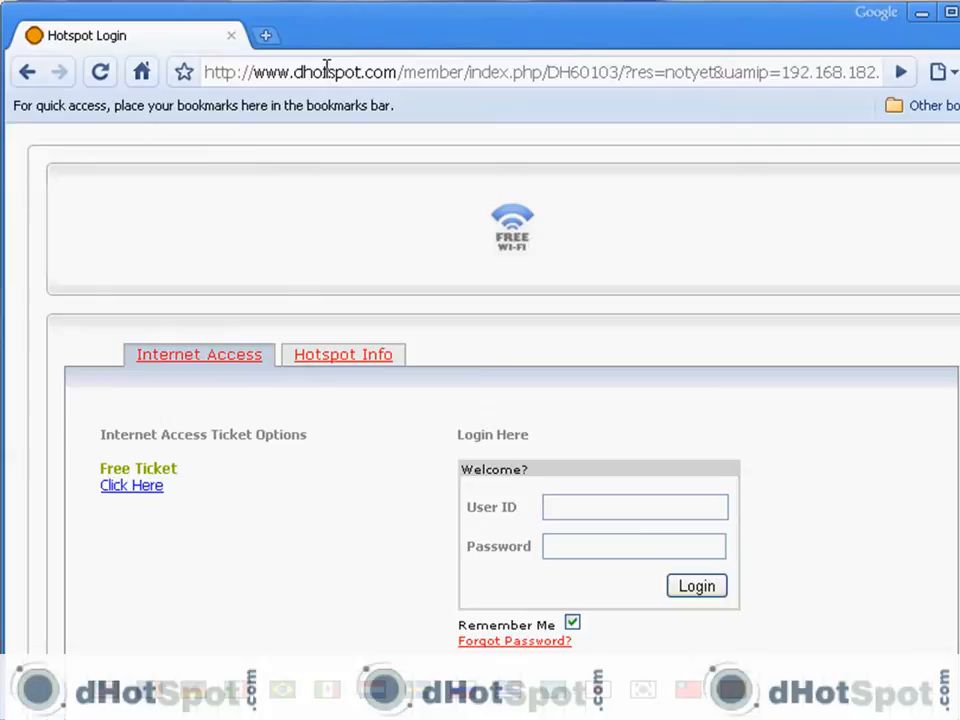
pyautogui.doubleClick(328, 72)
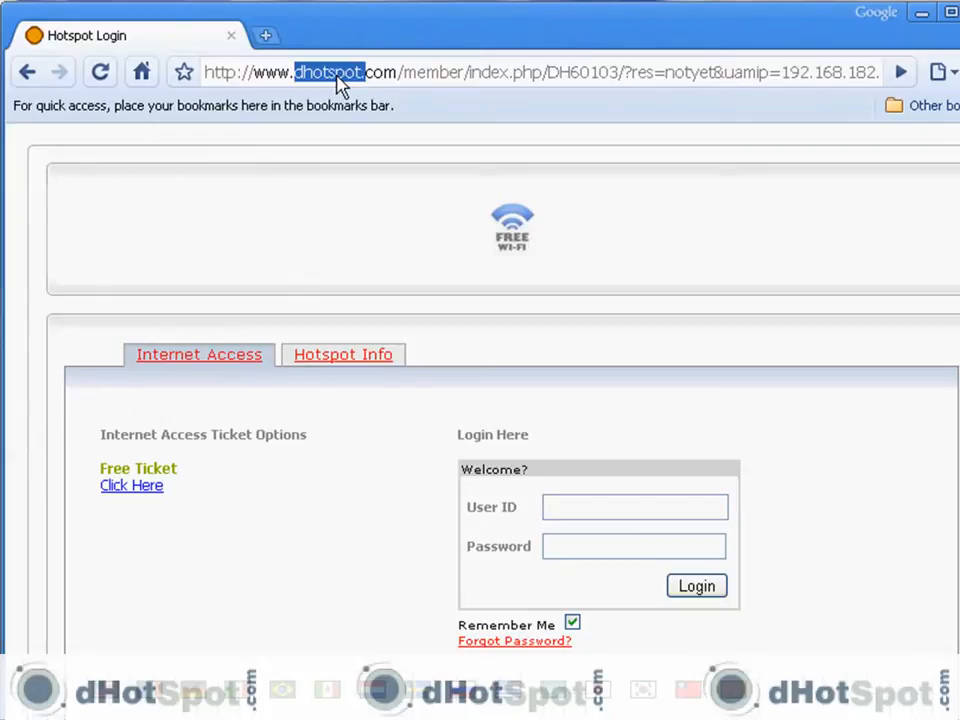
pyautogui.write('ebay')
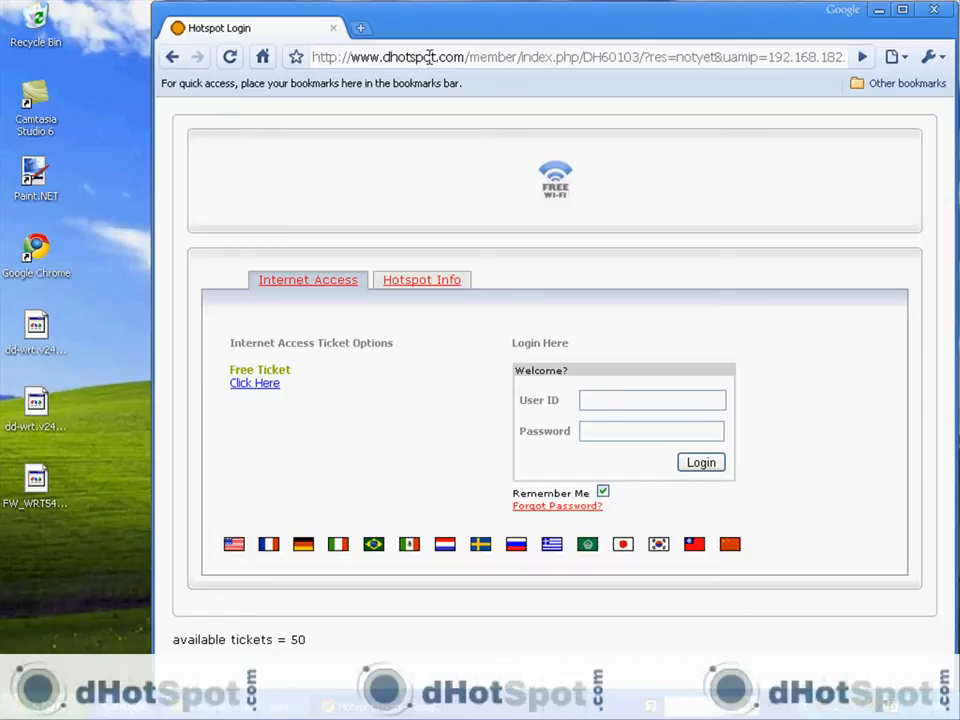
pyautogui.click(578, 56)
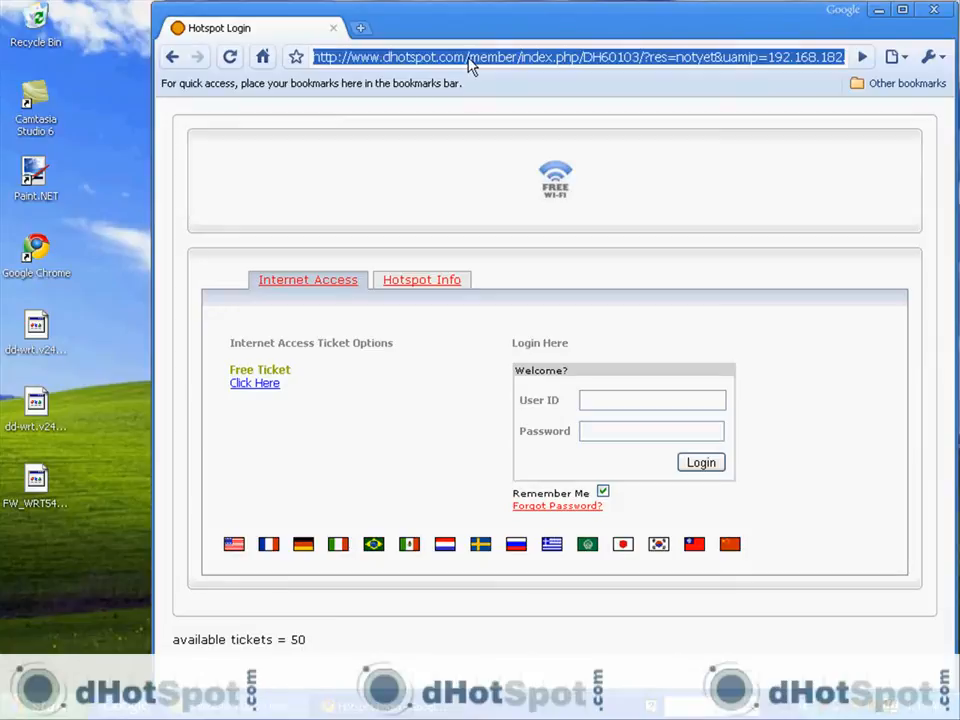
pyautogui.click(468, 56)
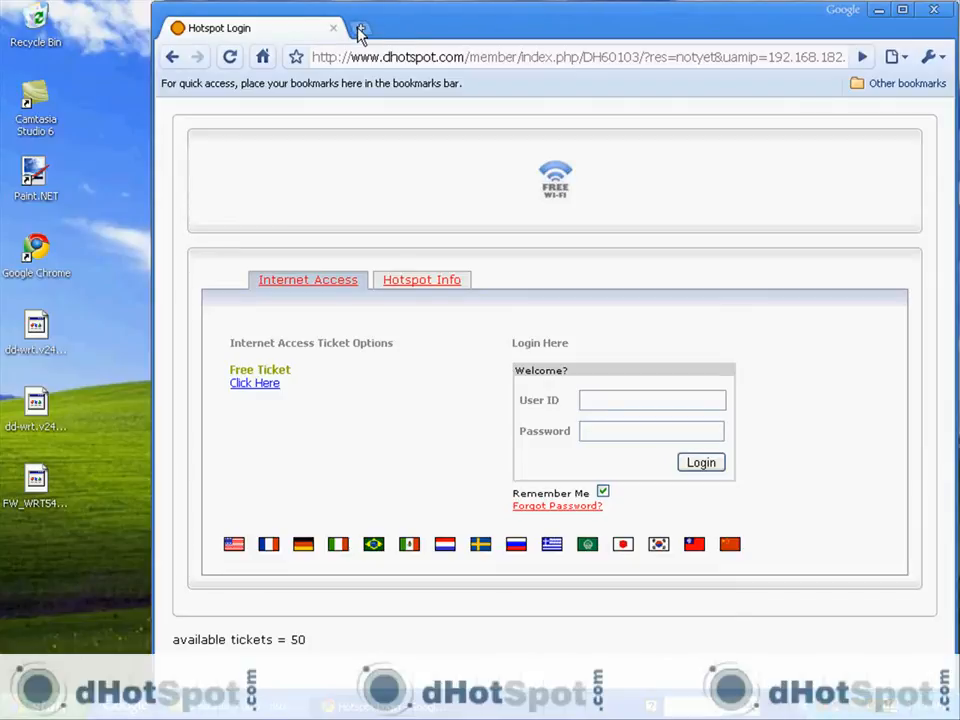
pyautogui.click(362, 28)
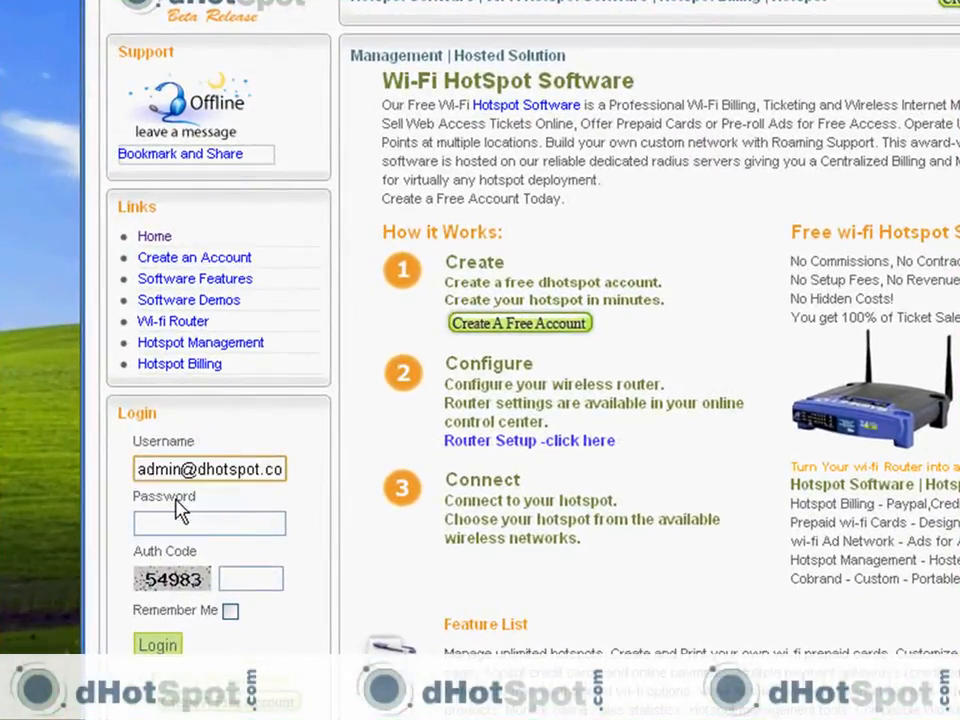
pyautogui.click(208, 522)
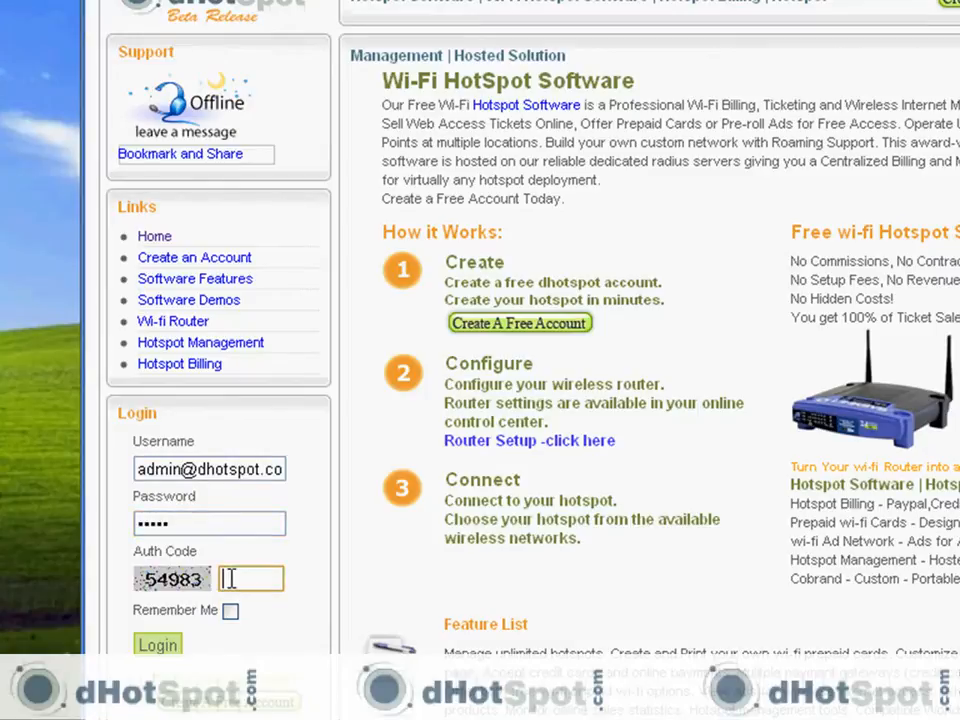
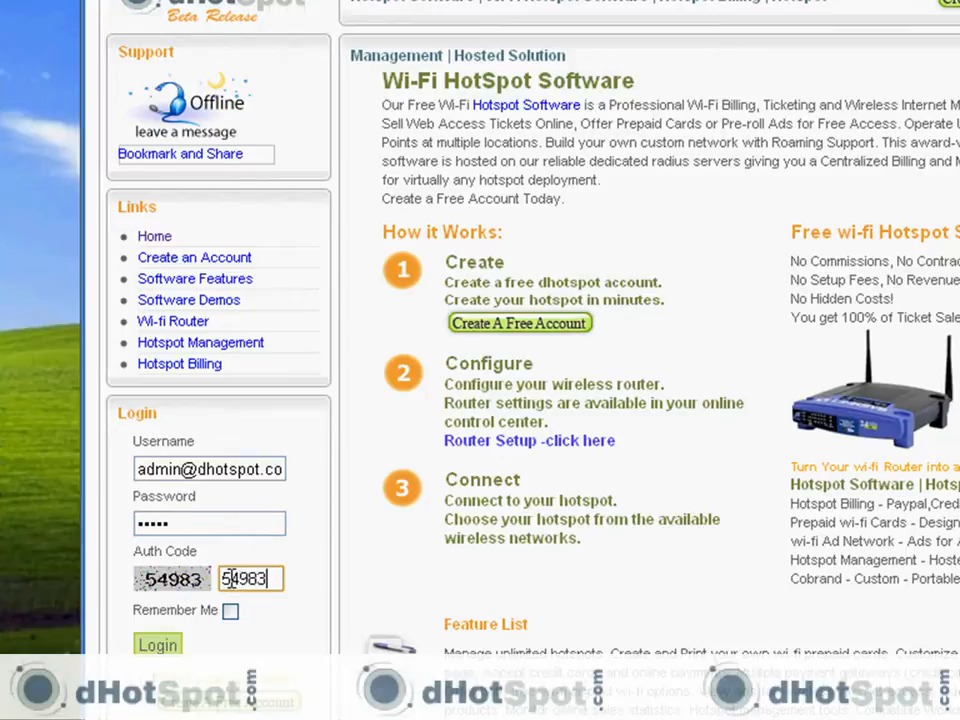
pyautogui.click(230, 610)
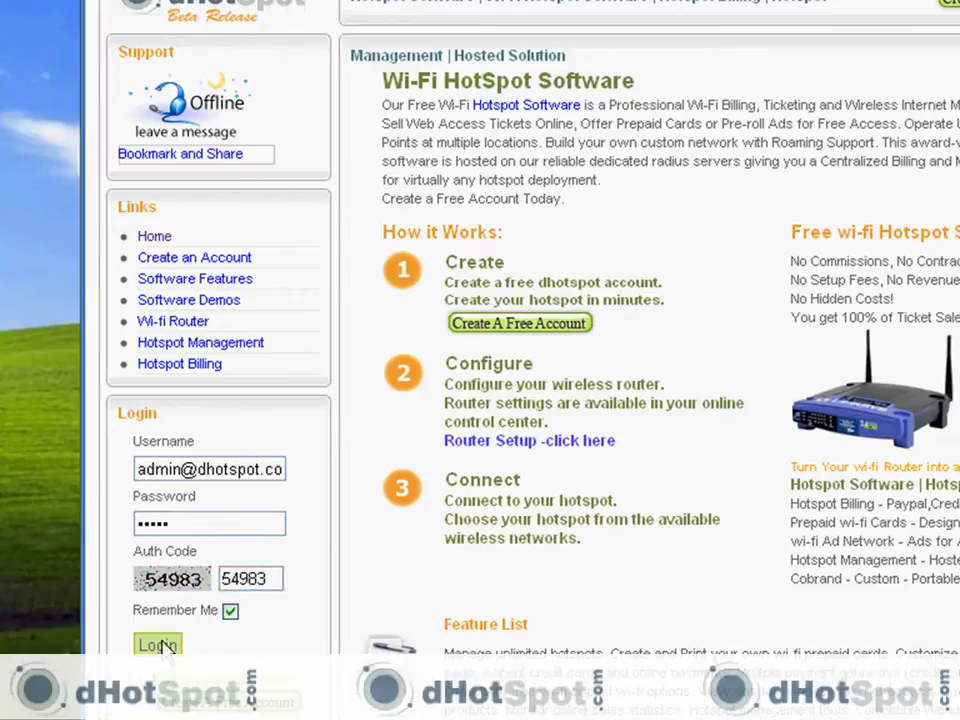
pyautogui.click(156, 644)
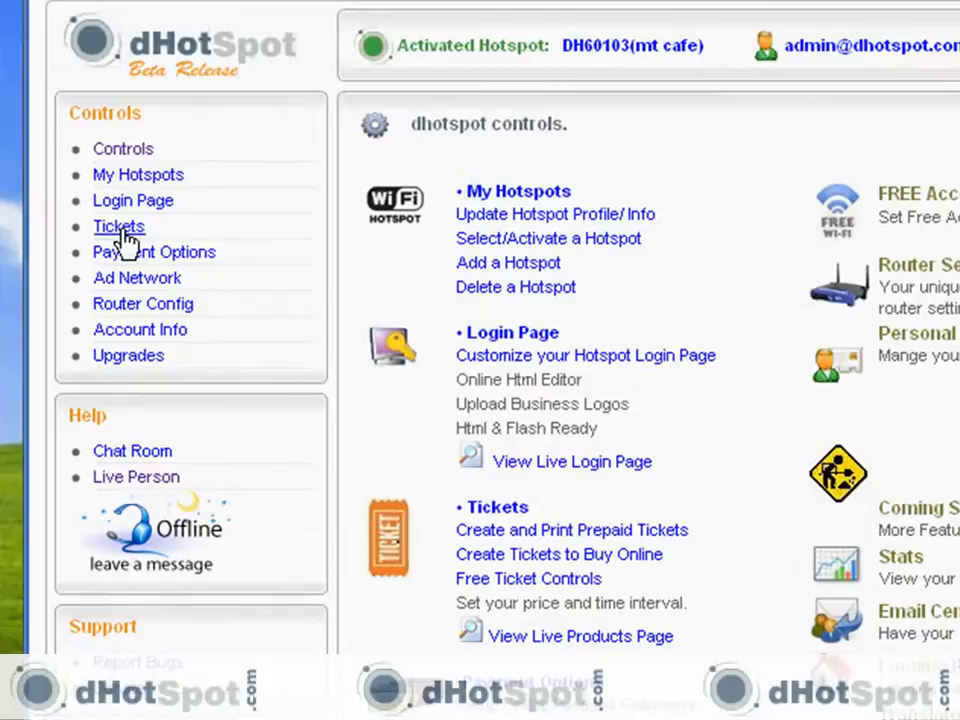
# - Go to the Tickets section from the Controls sidebar
pyautogui.click(120, 226)
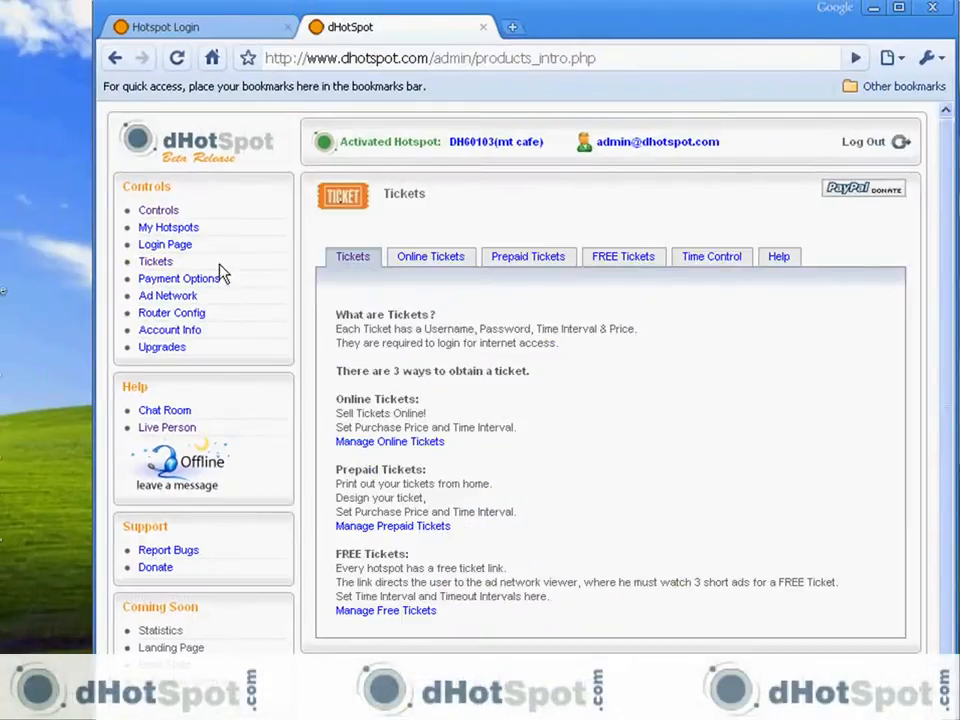
pyautogui.moveTo(486, 324)
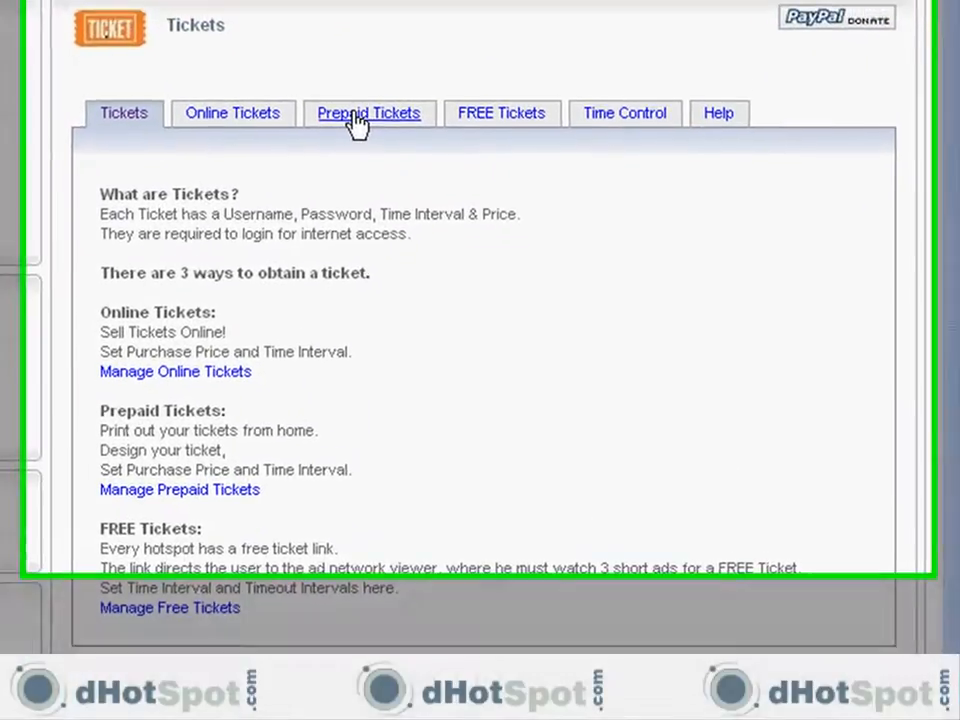
# - On Prepaid Tickets, name the new batch '1 hour'
pyautogui.click(368, 112)
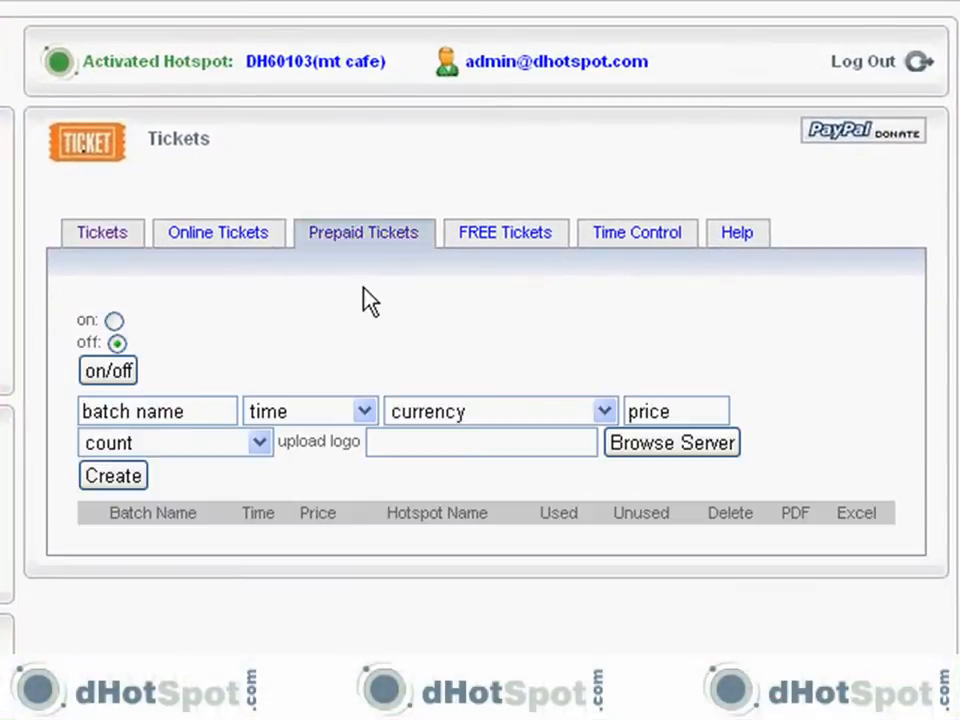
pyautogui.moveTo(198, 344)
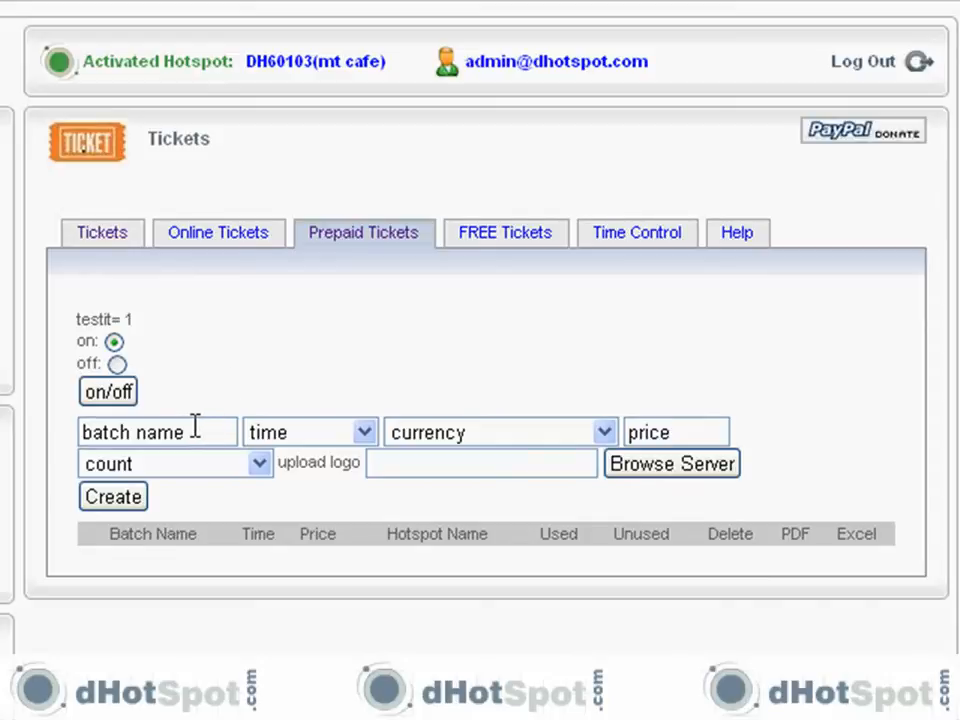
pyautogui.doubleClick(132, 432)
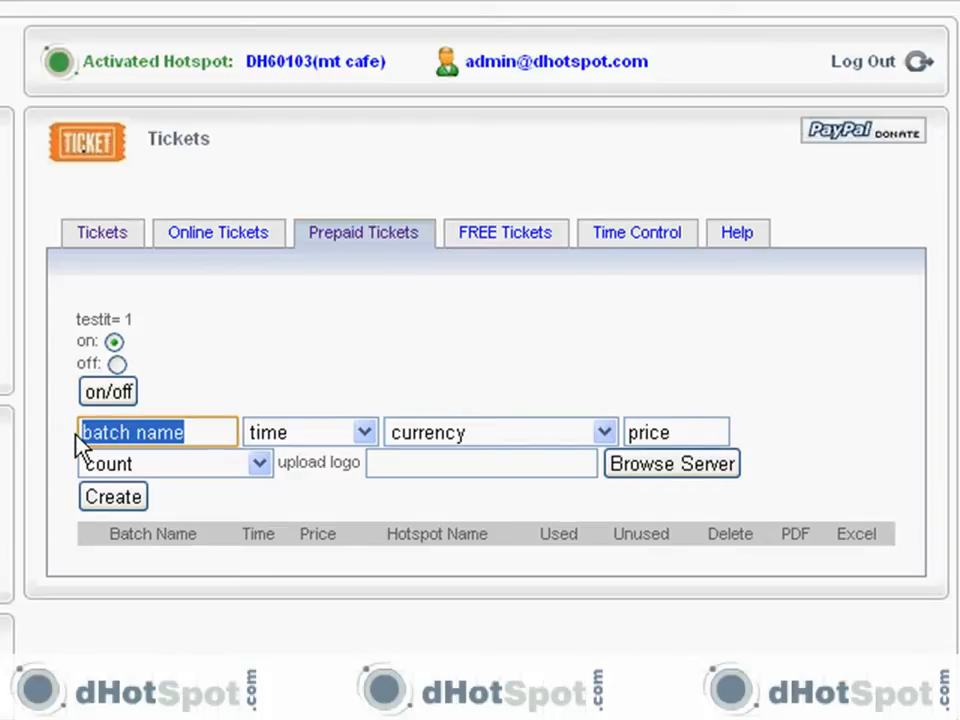
pyautogui.write('mt')
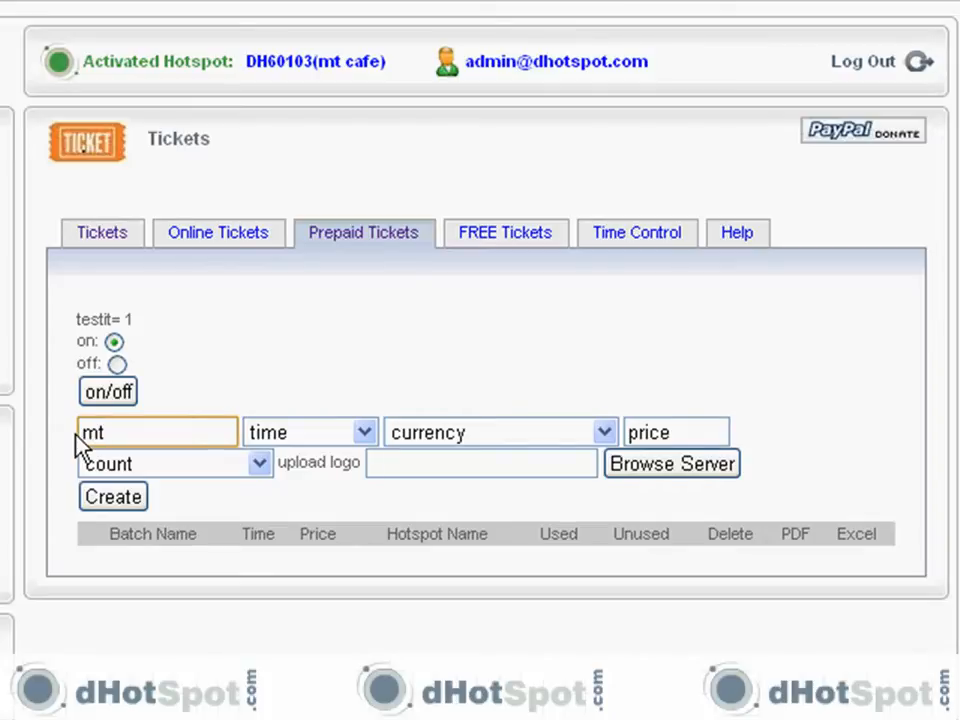
pyautogui.click(156, 432)
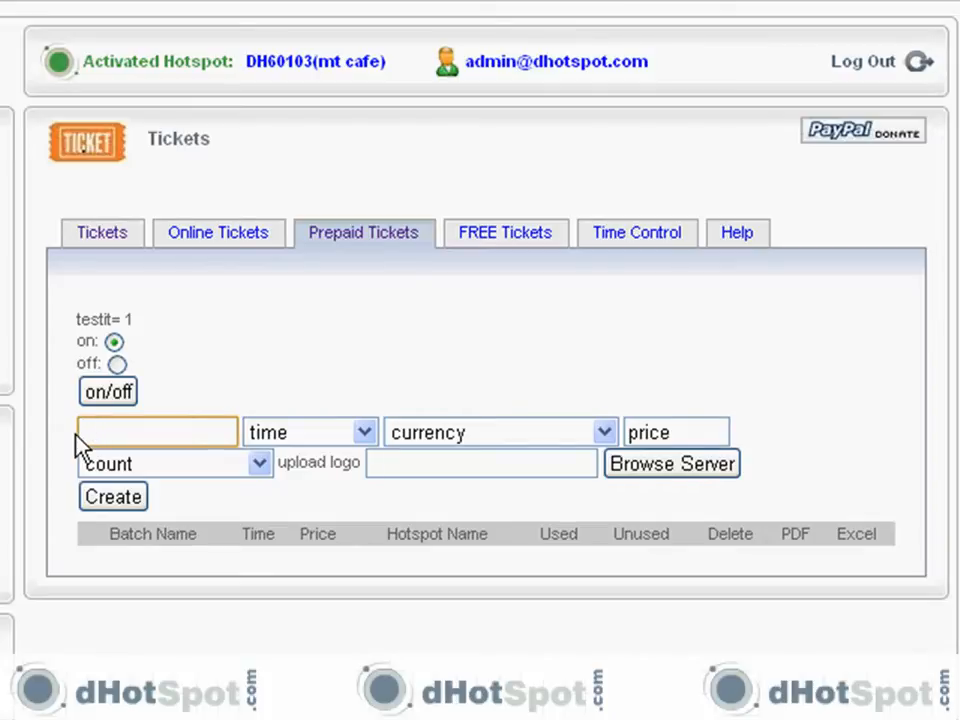
pyautogui.write('1')
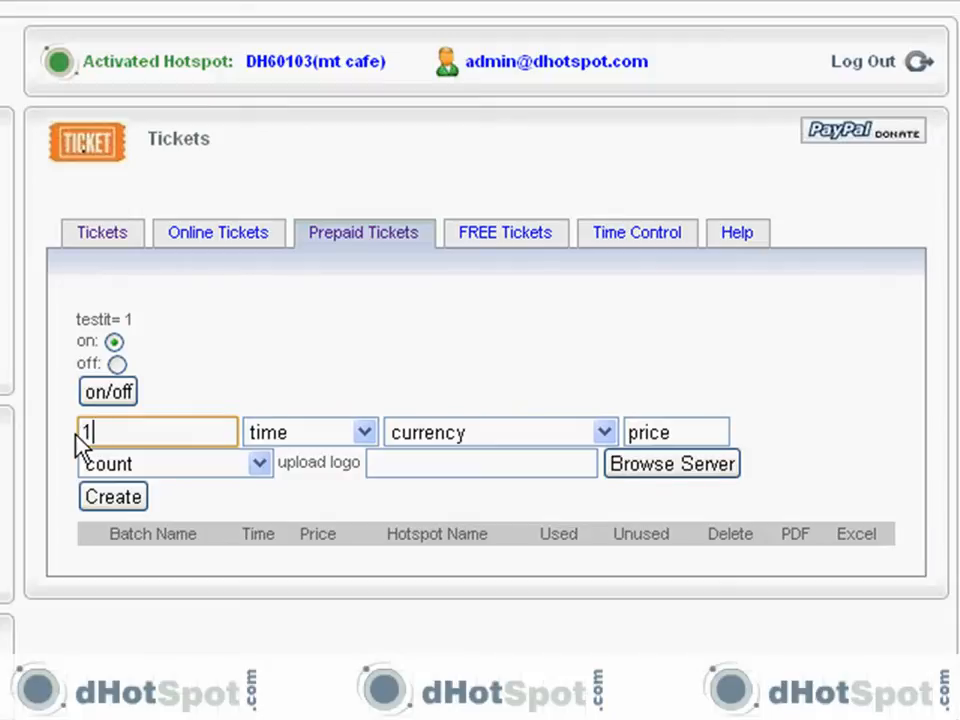
pyautogui.write('hour')
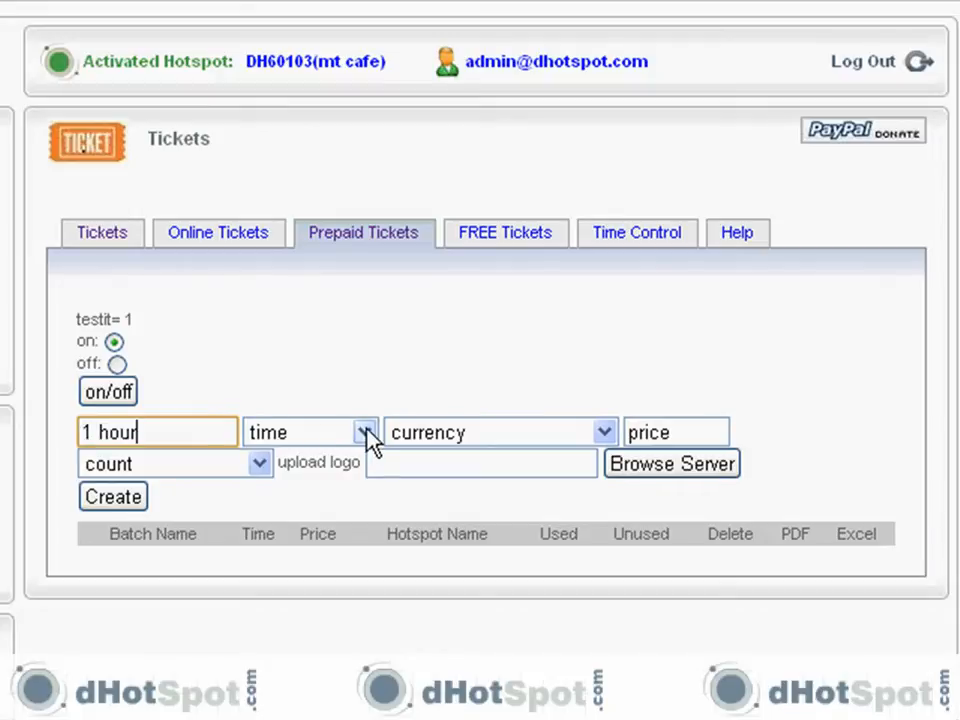
# - Set the batch to 60 minutes, price 4 Euros, 8 tickets, and create it
pyautogui.click(364, 432)
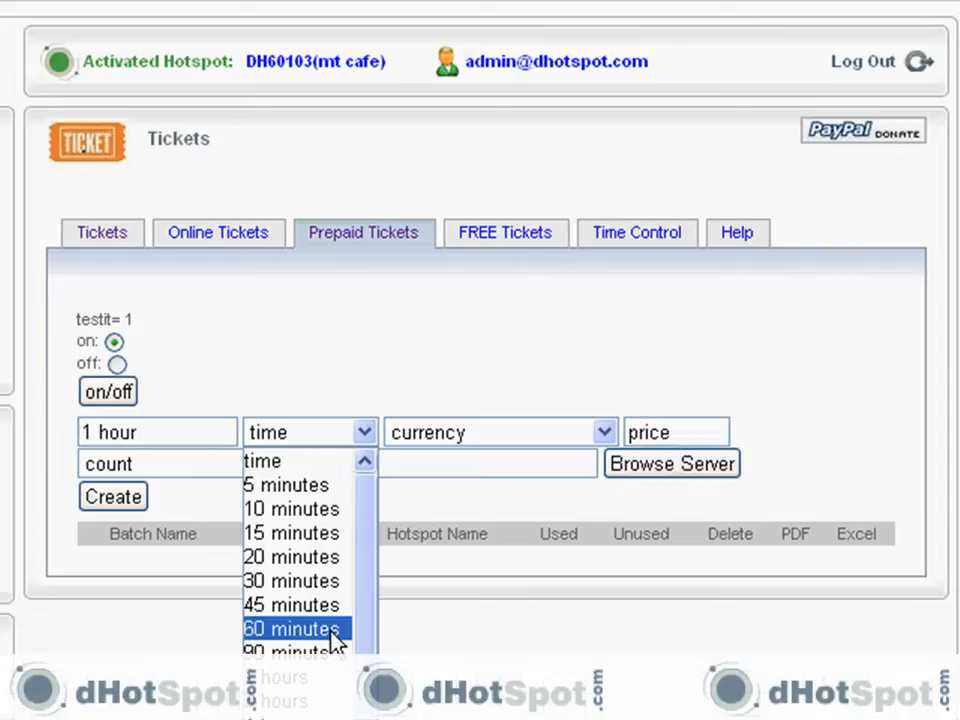
pyautogui.click(292, 628)
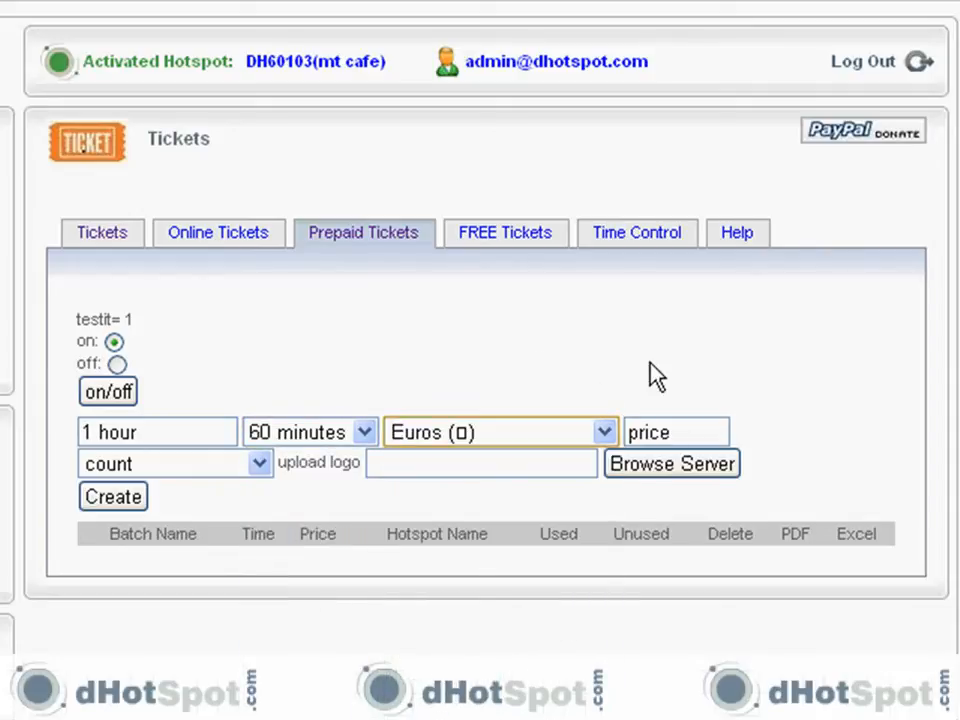
pyautogui.click(676, 432)
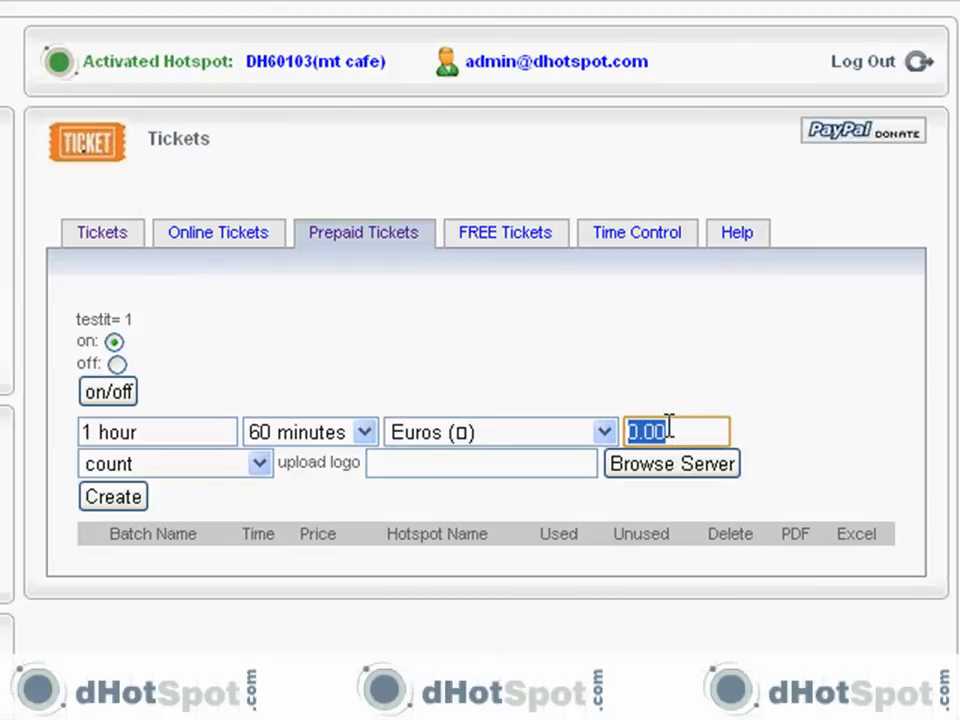
pyautogui.write('4')
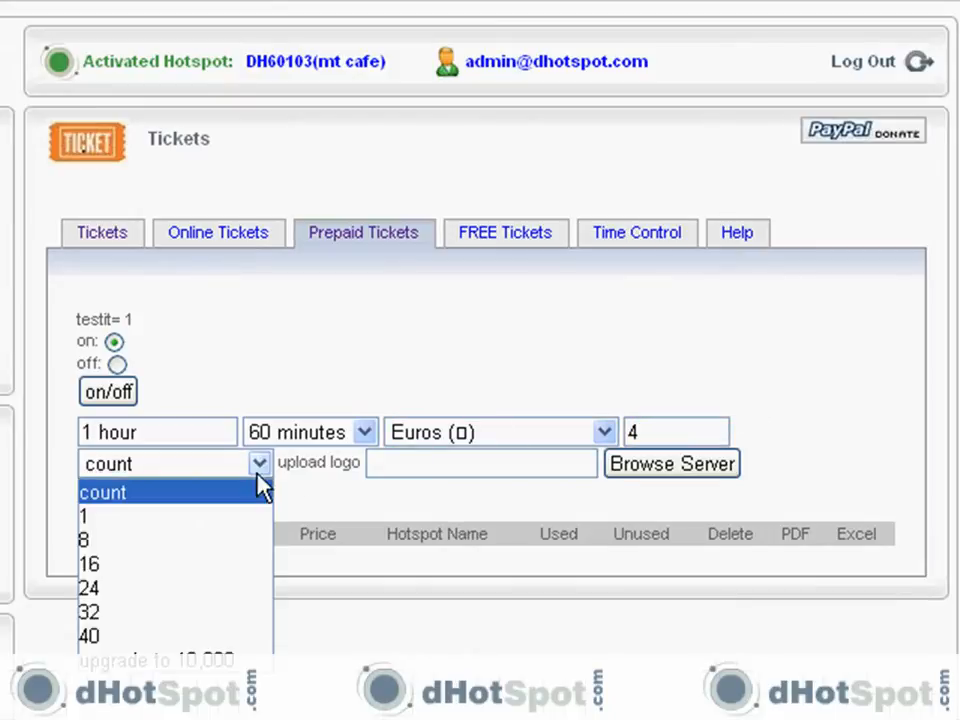
pyautogui.click(84, 540)
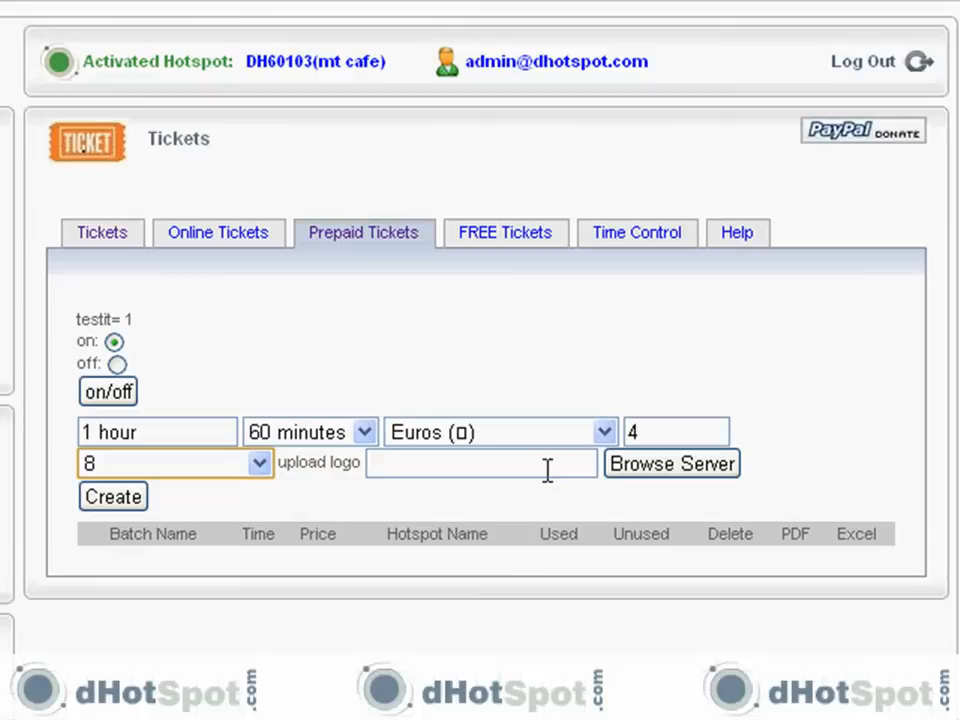
pyautogui.click(112, 496)
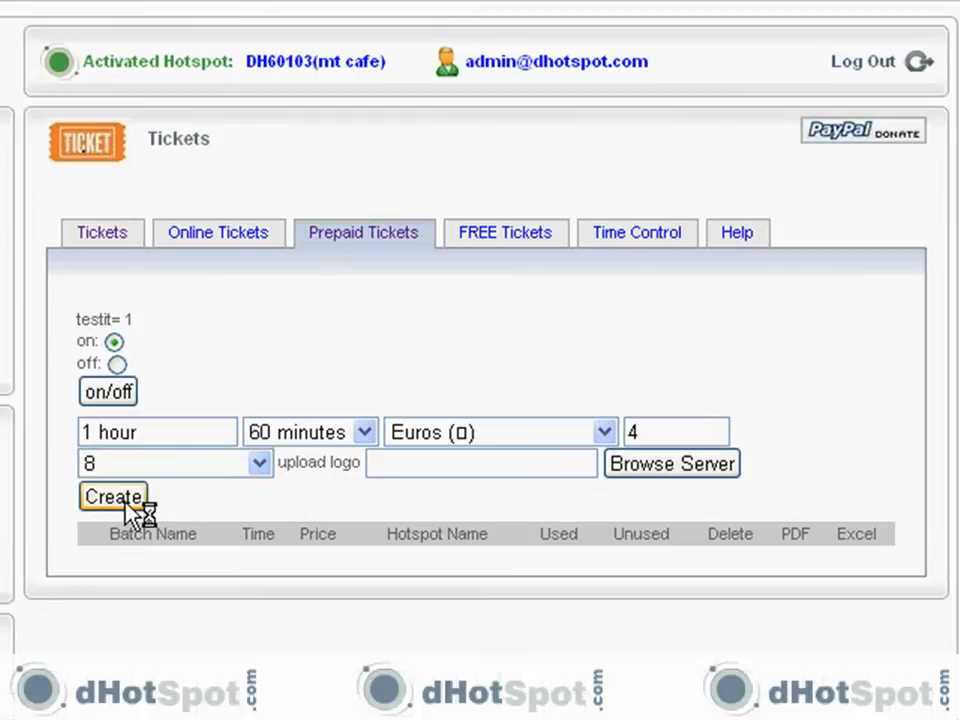
# - Confirm the 1 hour batch row and request its printable PDF cards
pyautogui.click(112, 496)
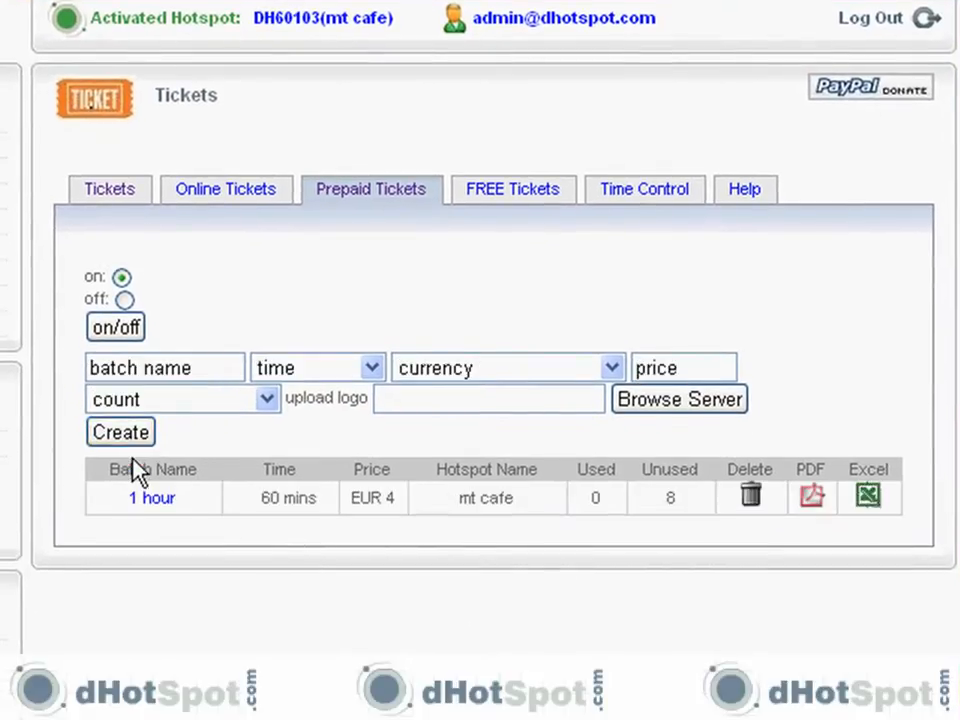
pyautogui.scroll(-3)
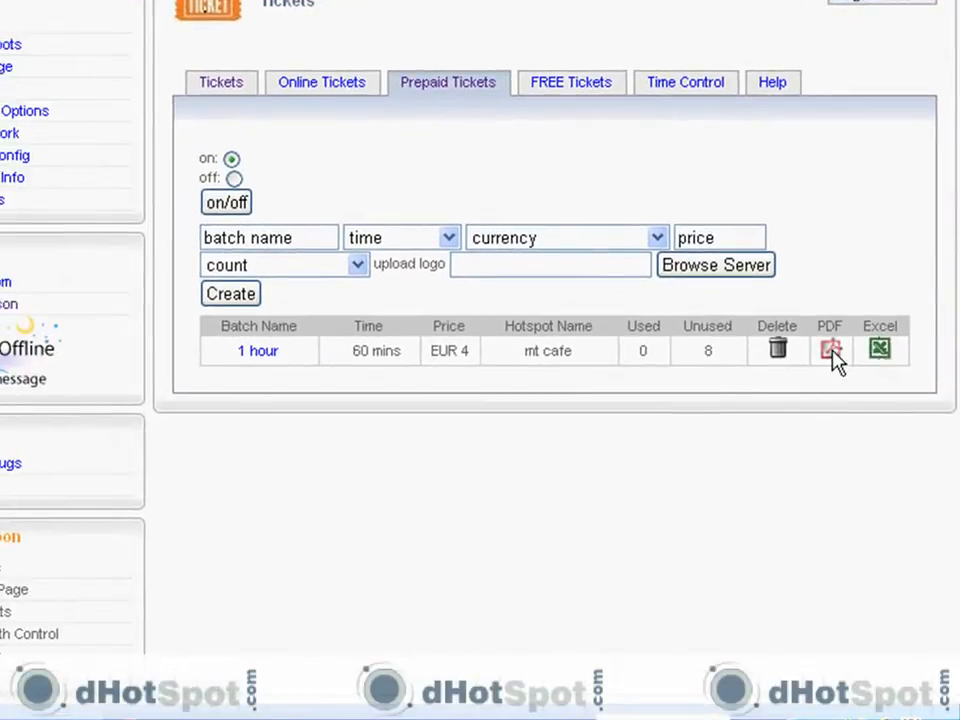
pyautogui.click(832, 348)
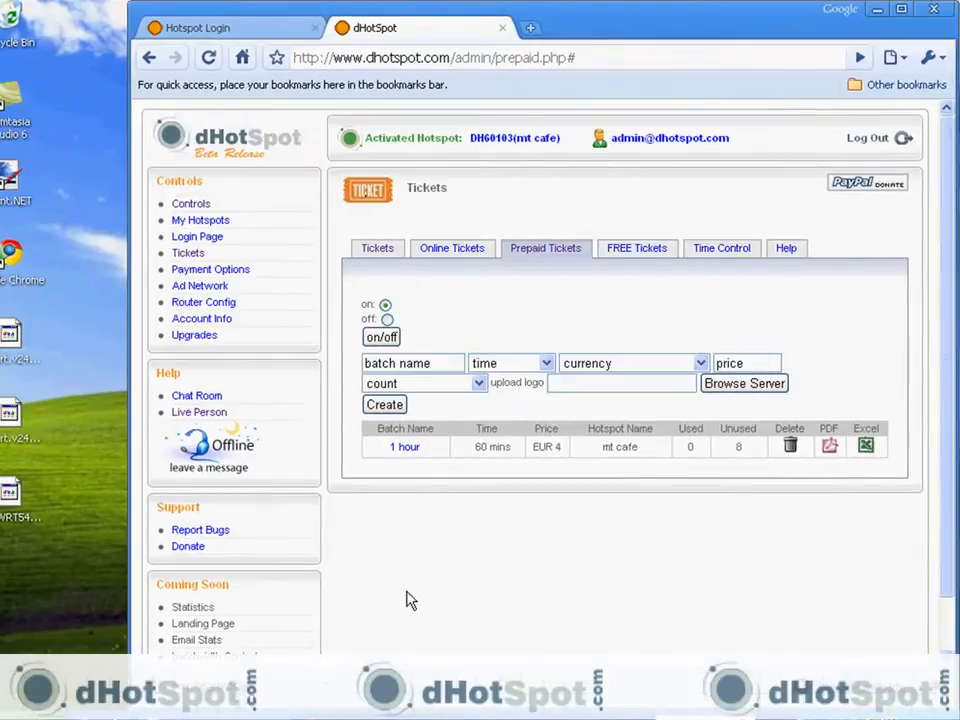
pyautogui.click(828, 444)
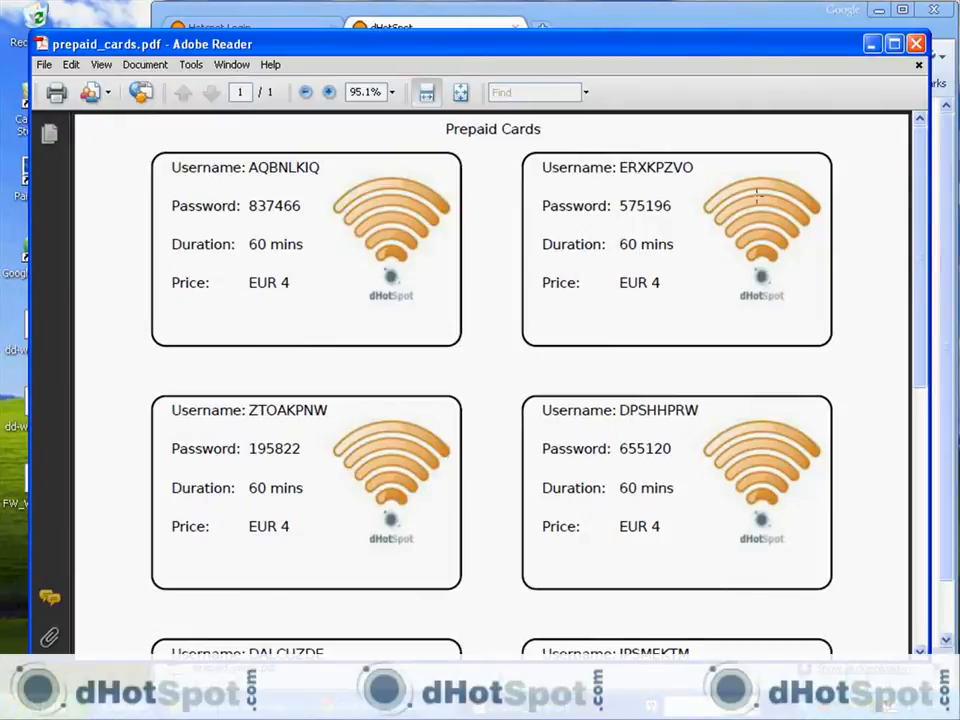
pyautogui.scroll(-3)
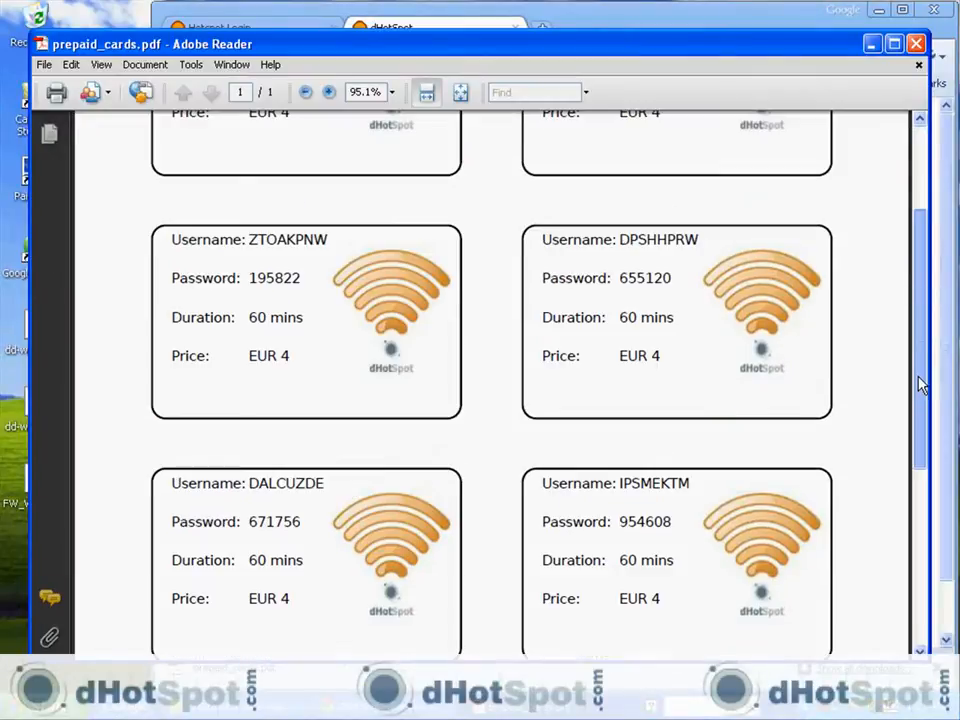
pyautogui.scroll(-3)
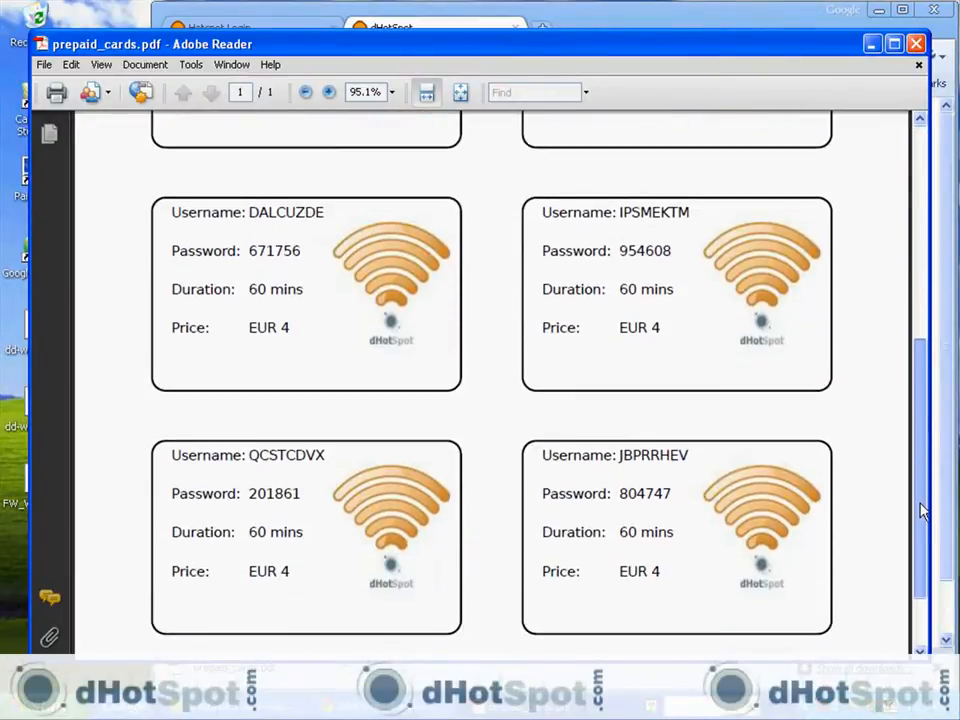
pyautogui.scroll(3)
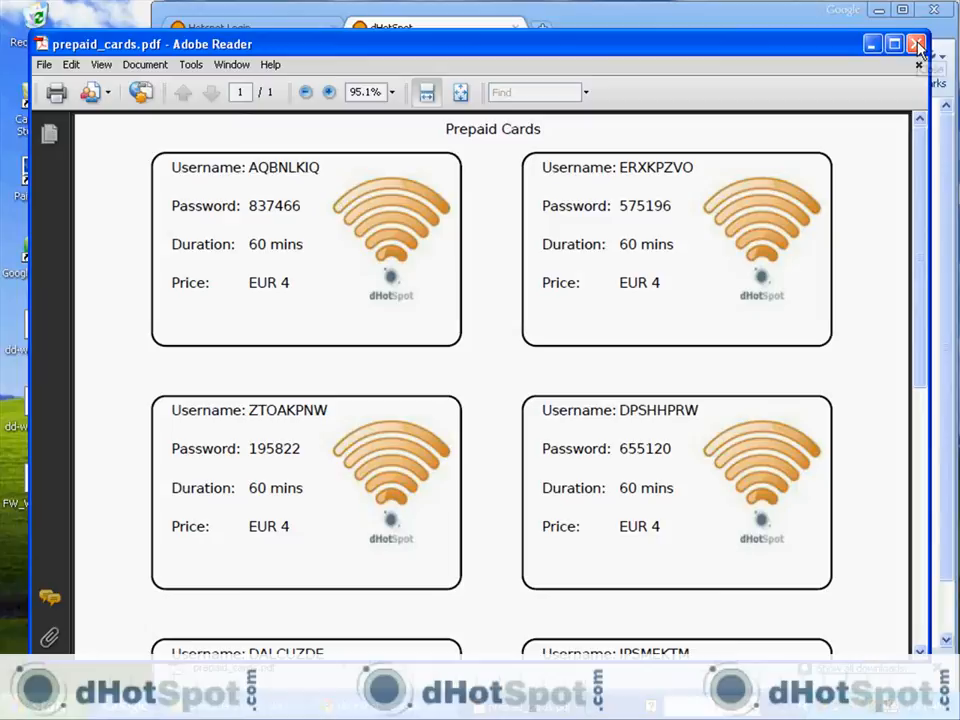
pyautogui.click(916, 44)
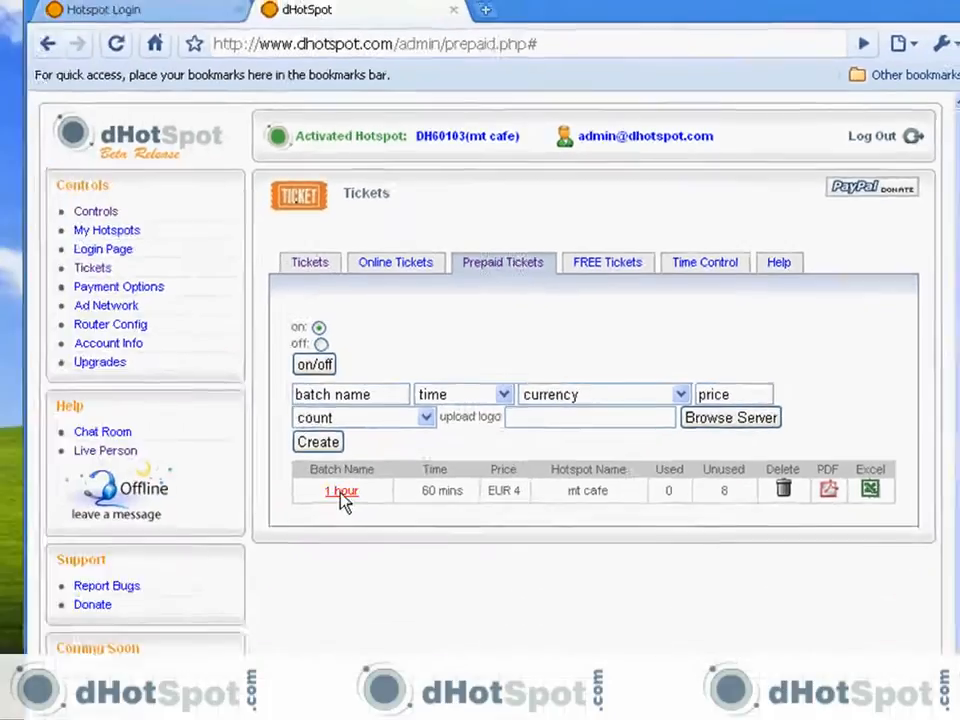
# - List the 1 hour batch's eight usernames and passwords, then return to the tickets page
pyautogui.click(340, 492)
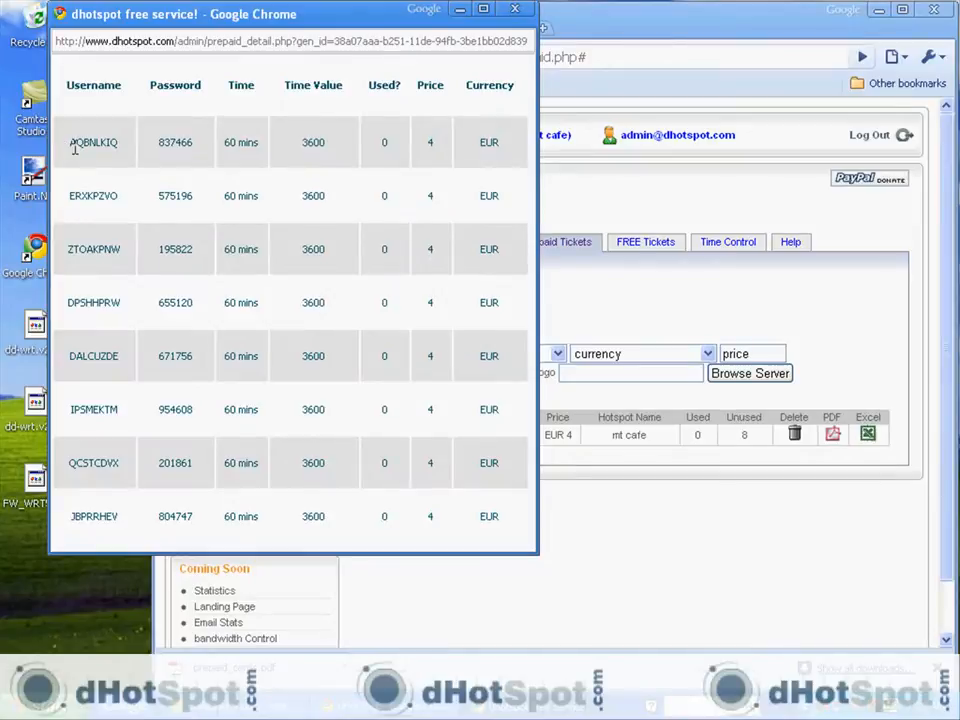
pyautogui.click(484, 8)
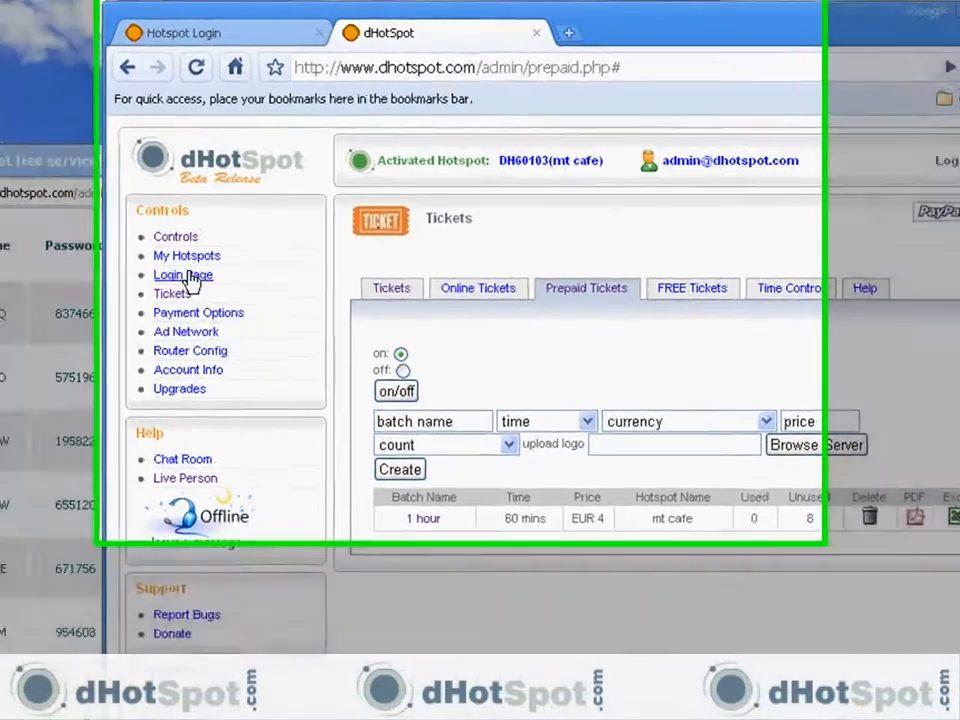
# - In the Login Page editor, add 'WELCOME TO MT CAFE' below the free Wi-Fi logo
pyautogui.click(184, 274)
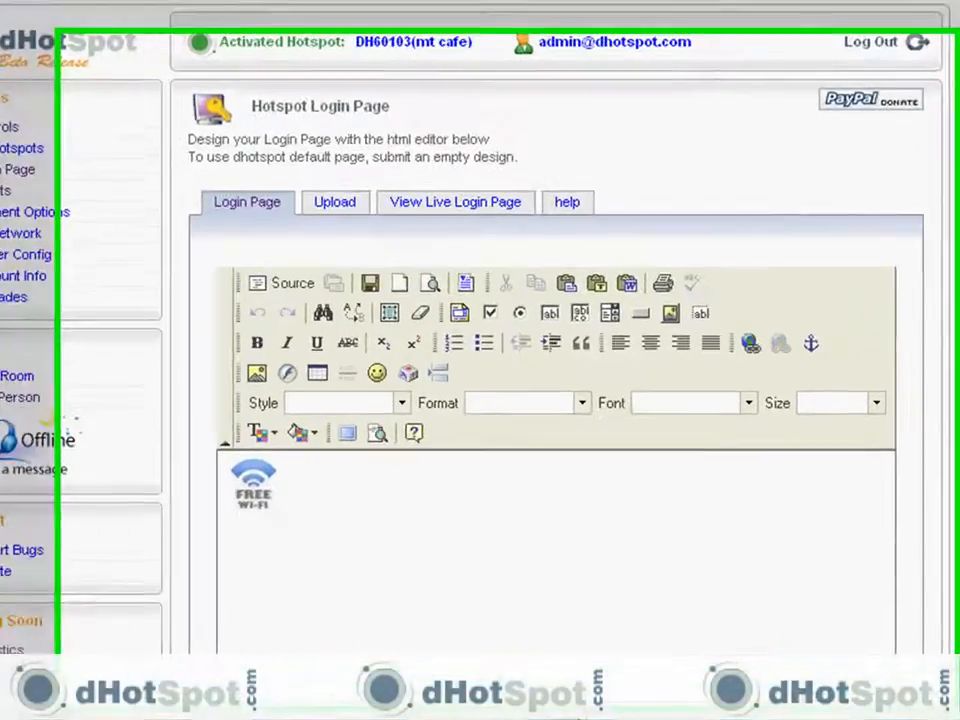
pyautogui.scroll(-3)
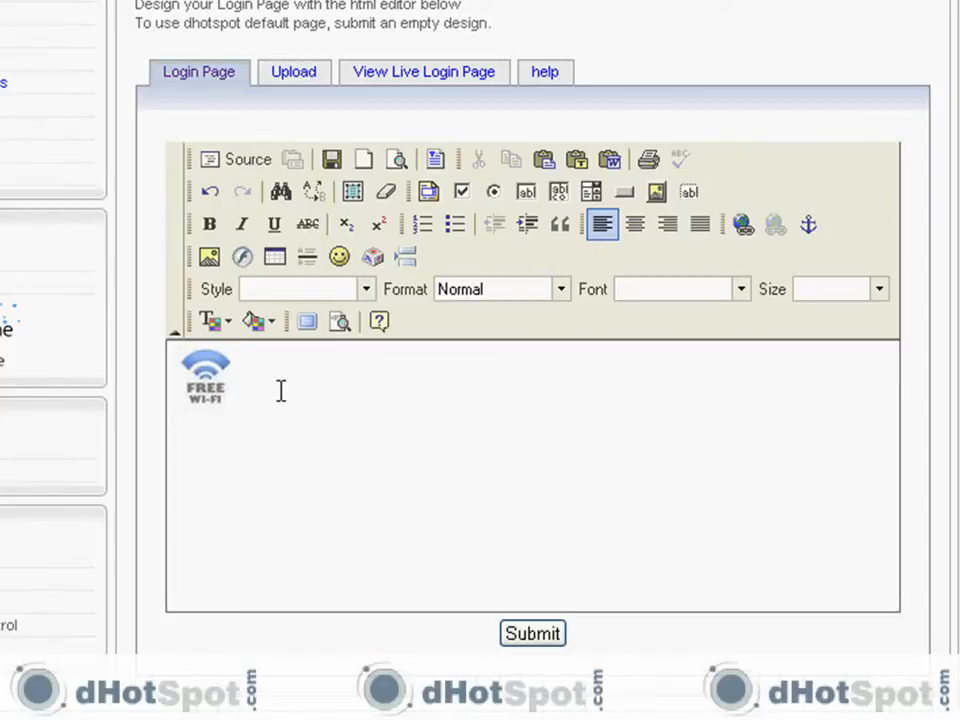
pyautogui.write('WEL')
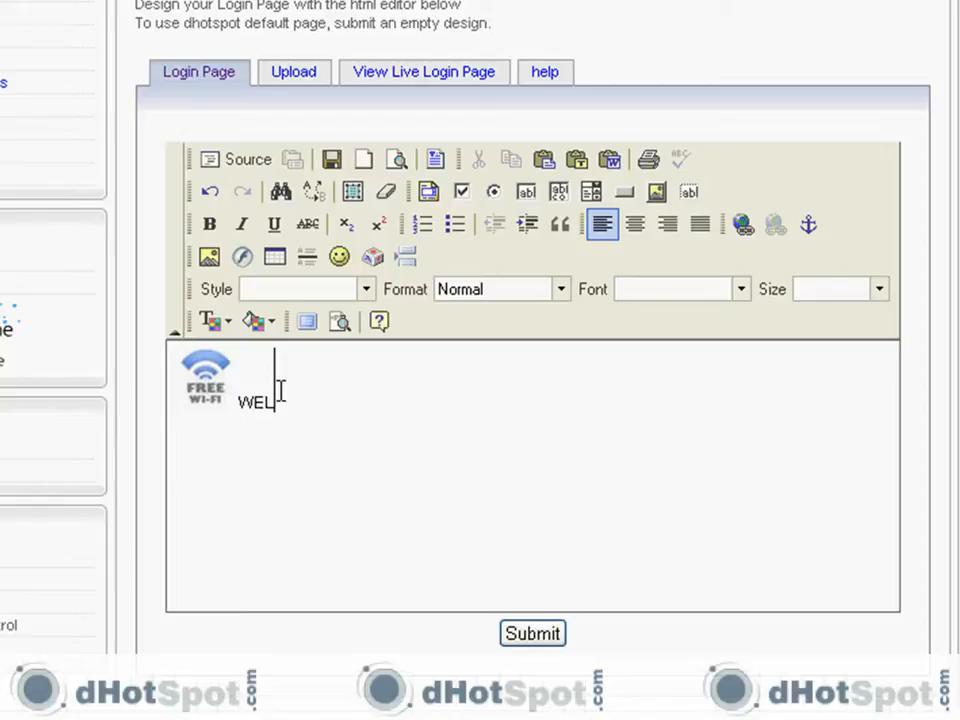
pyautogui.write('COME TO')
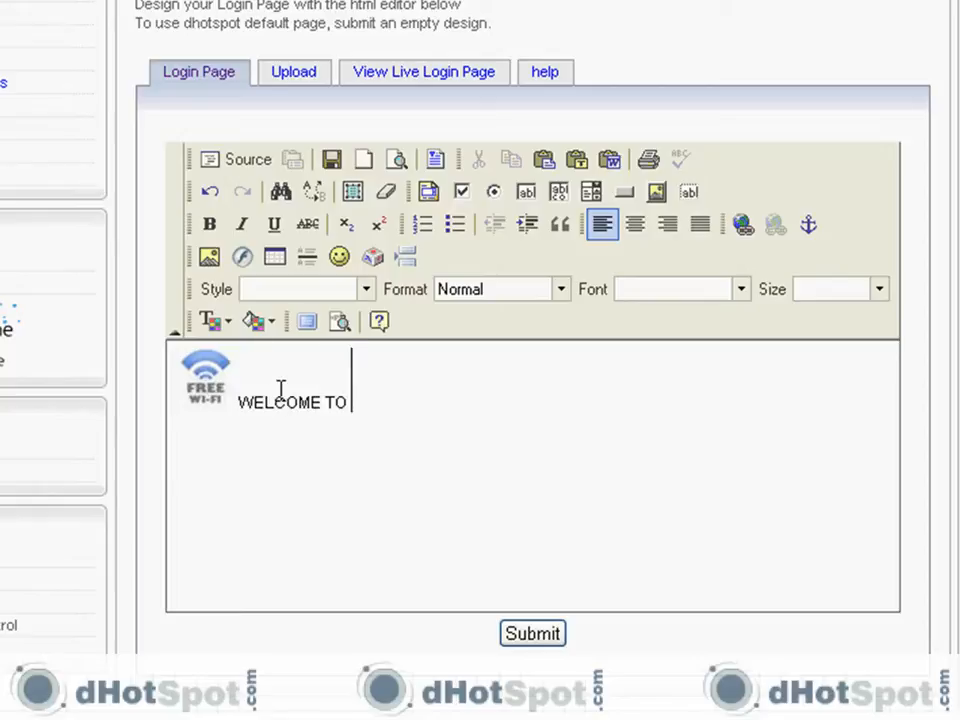
pyautogui.write('MT')
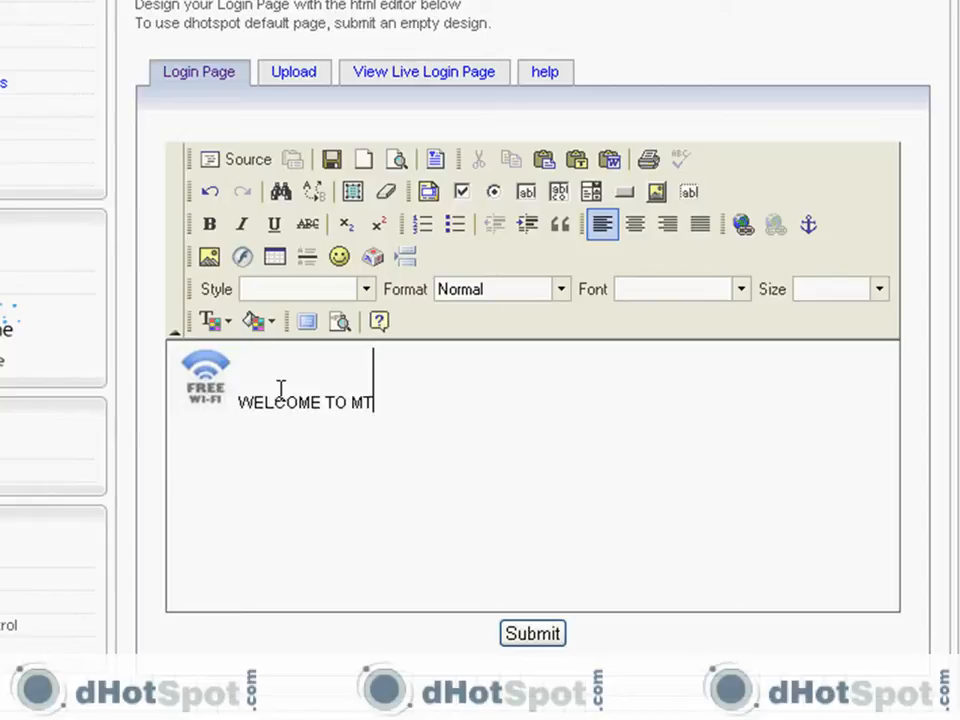
pyautogui.write('CAFE')
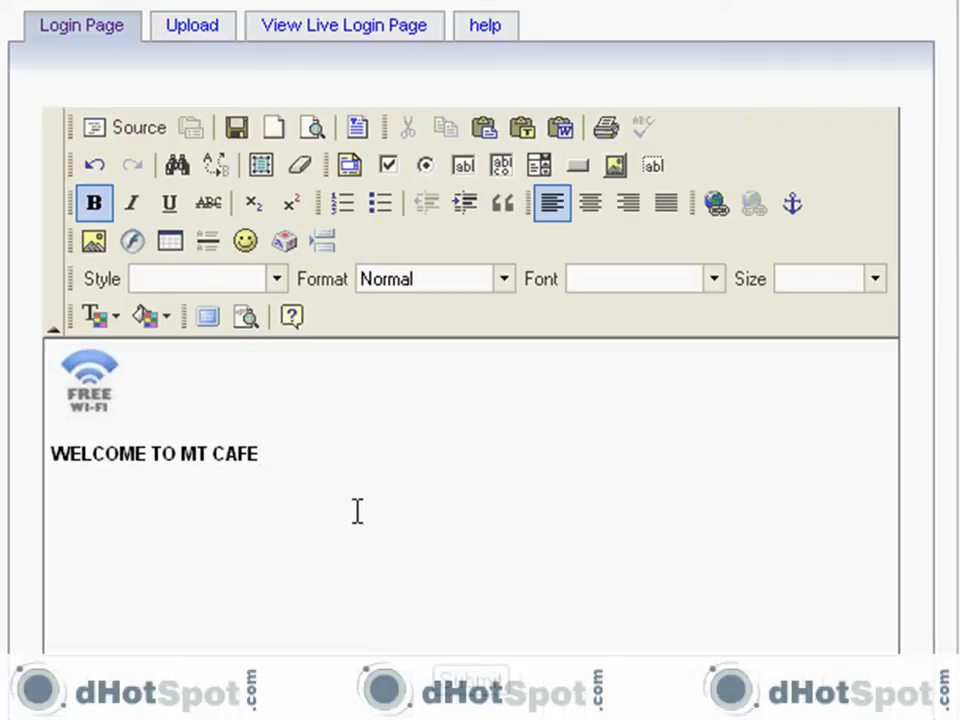
pyautogui.moveTo(424, 368)
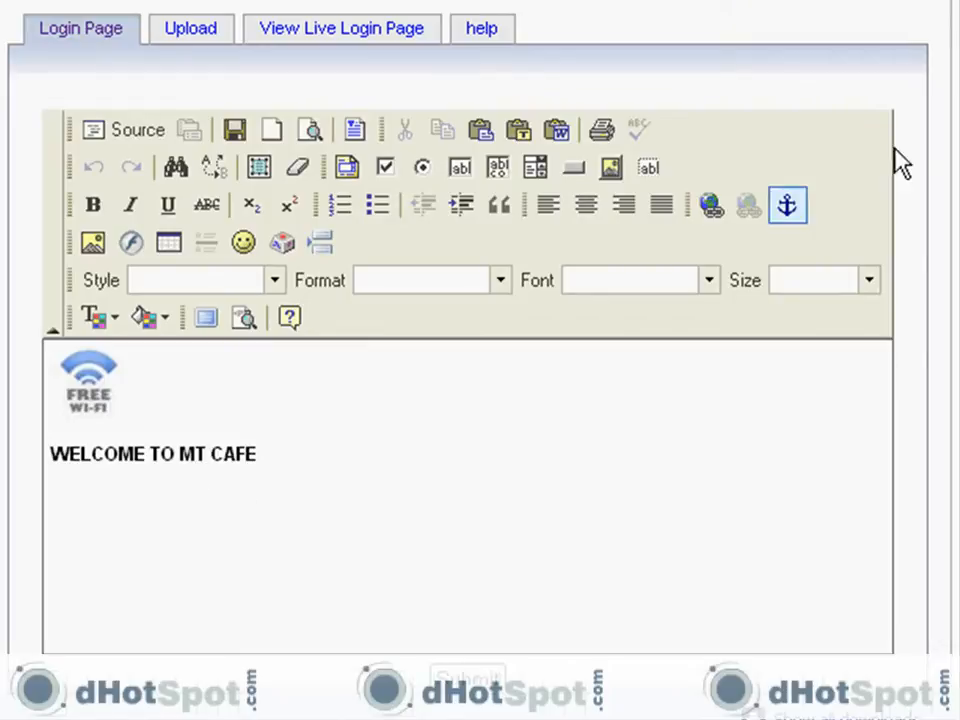
pyautogui.scroll(-3)
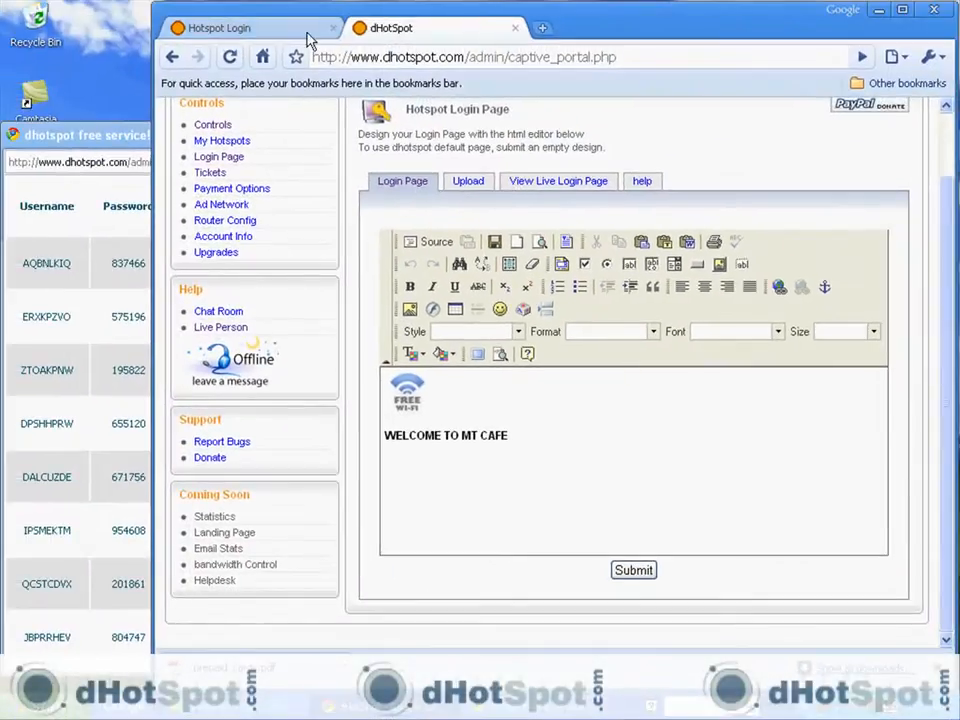
pyautogui.click(558, 180)
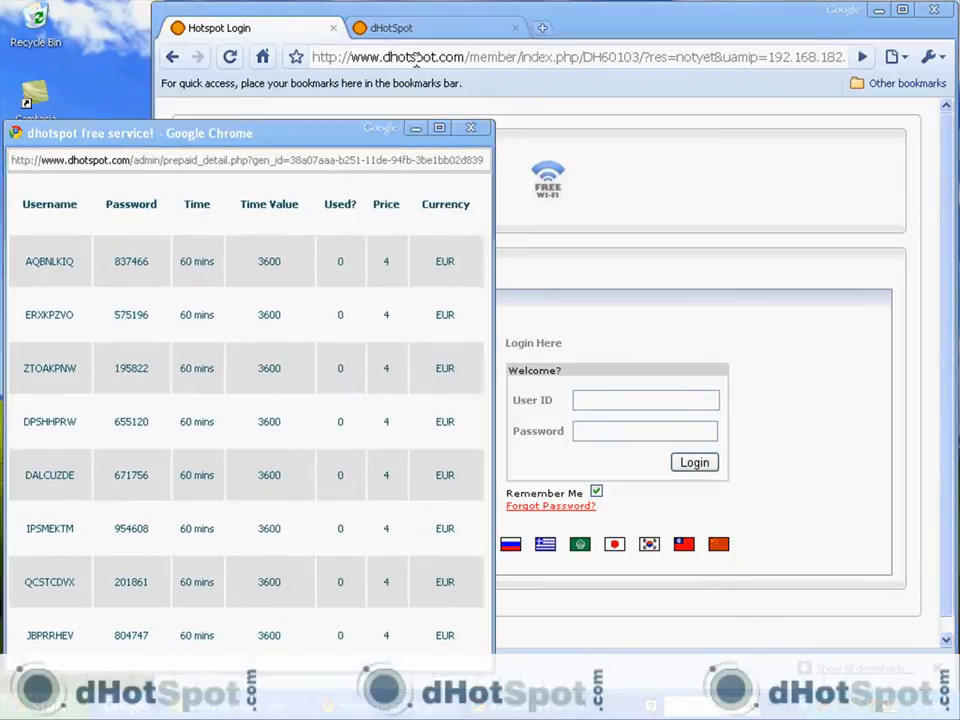
pyautogui.write('google.com/')
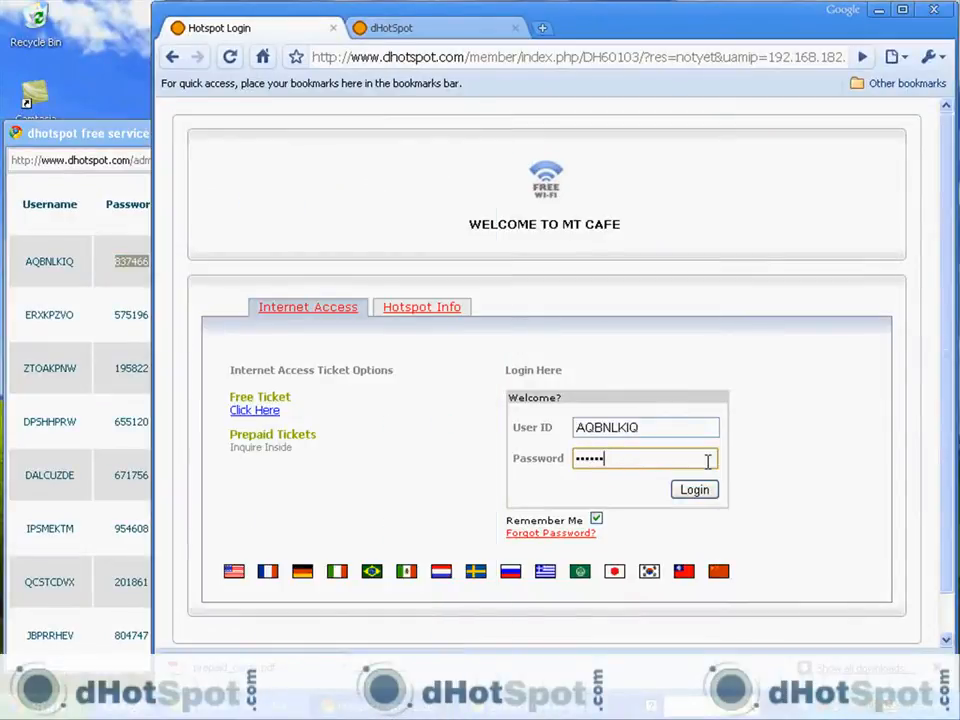
pyautogui.click(694, 488)
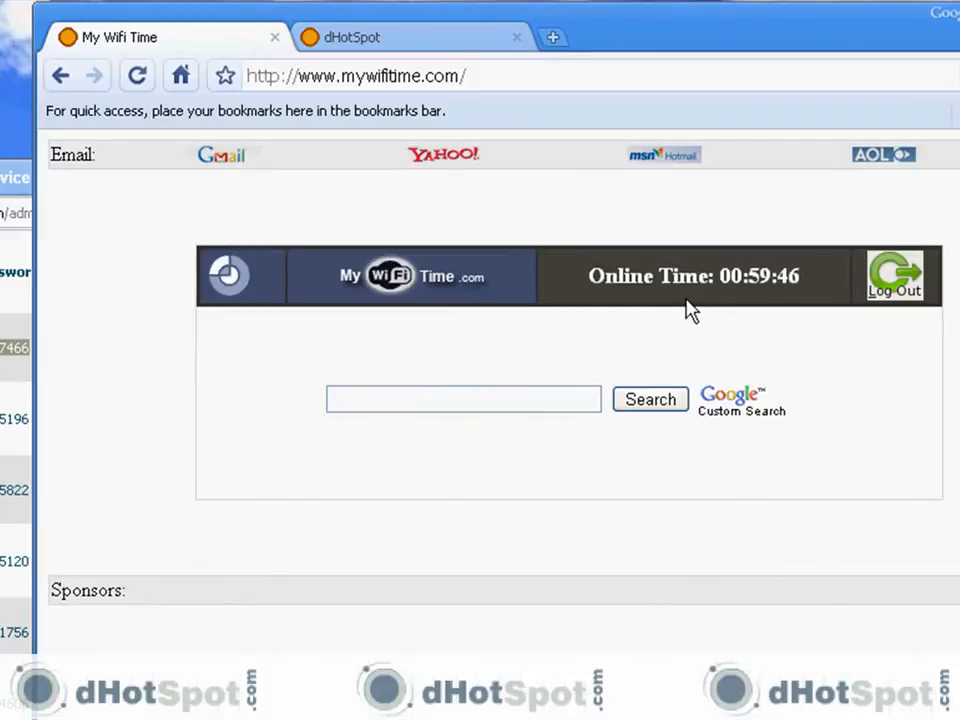
pyautogui.moveTo(896, 284)
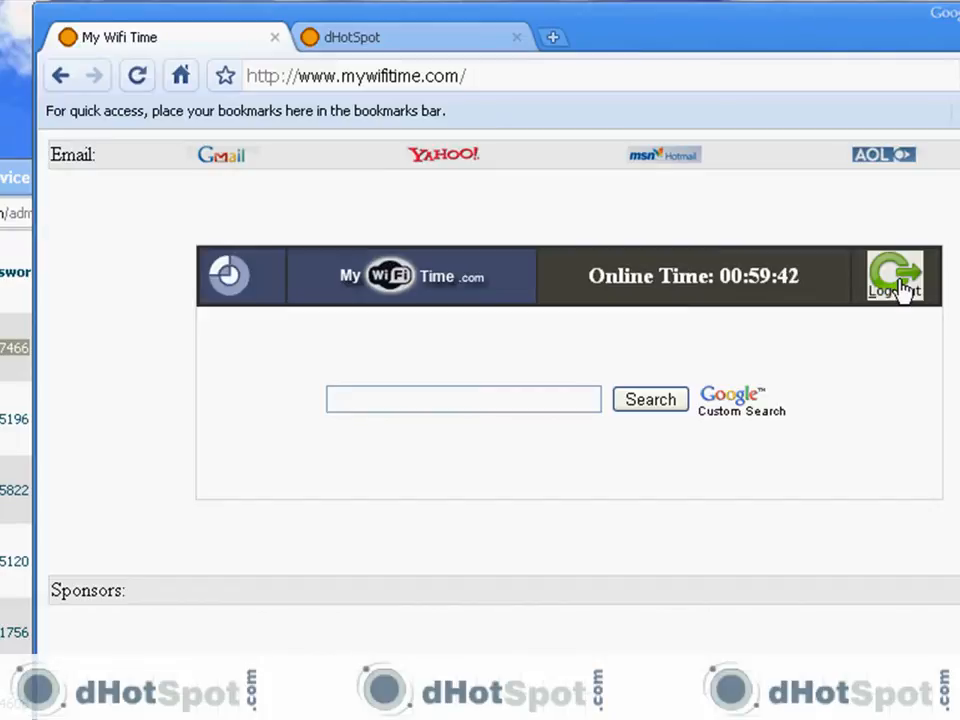
pyautogui.moveTo(898, 340)
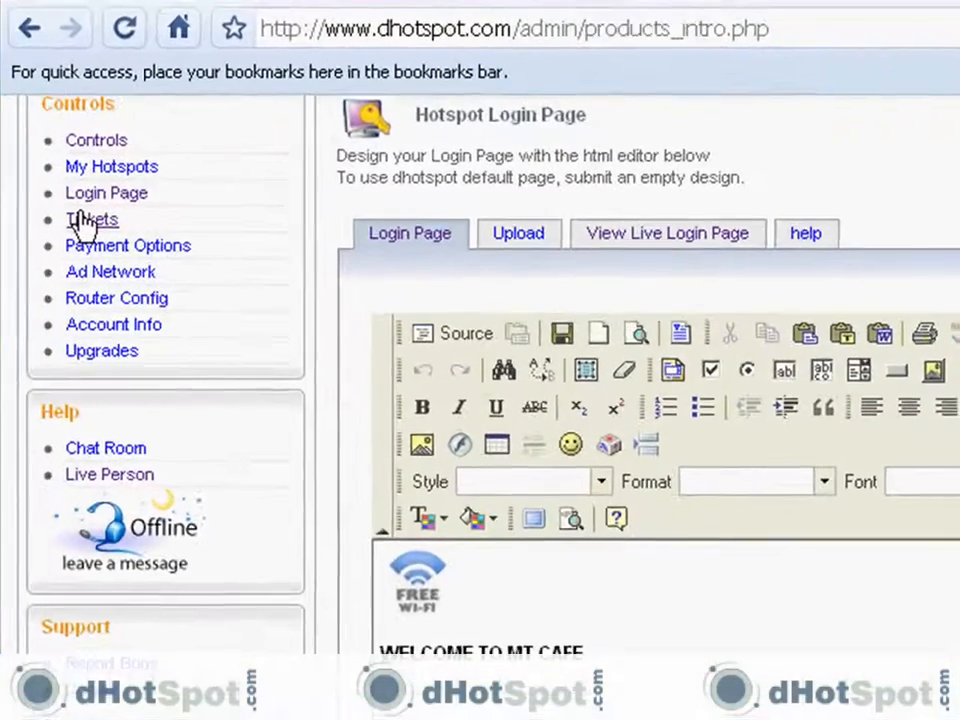
# - Set the ticket Time Control mode to Continuous Time and save the setting
pyautogui.click(92, 218)
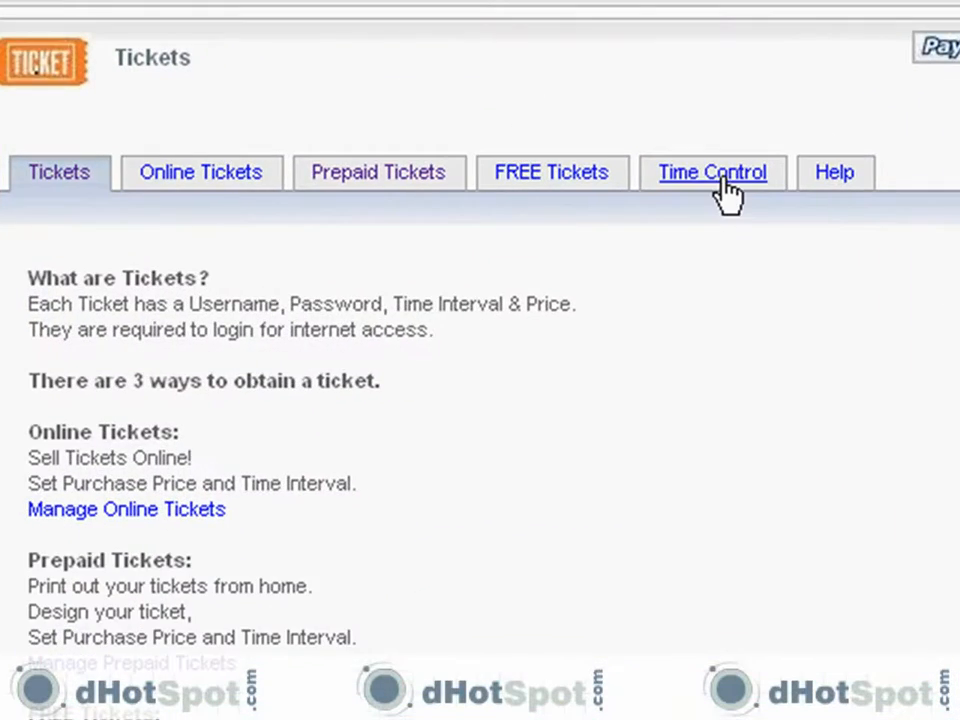
pyautogui.click(712, 172)
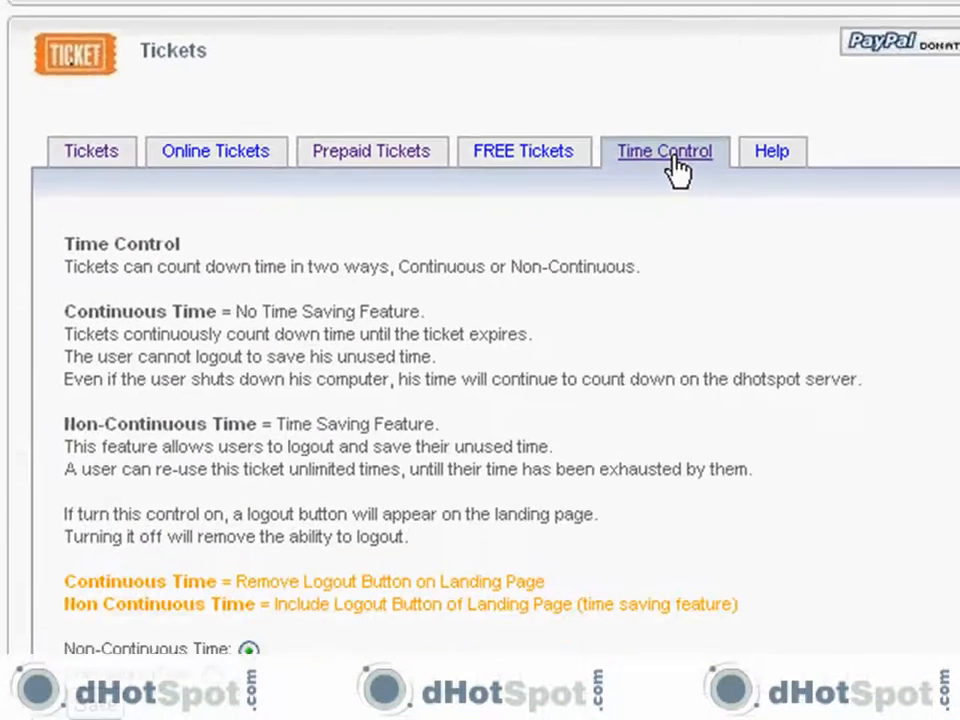
pyautogui.scroll(-3)
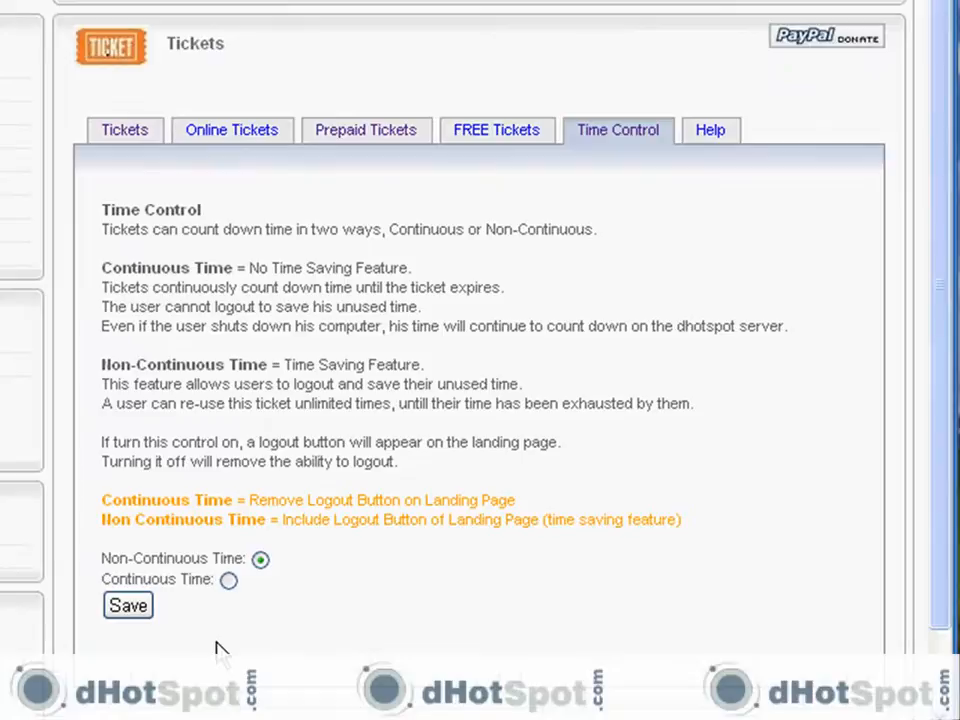
pyautogui.scroll(-3)
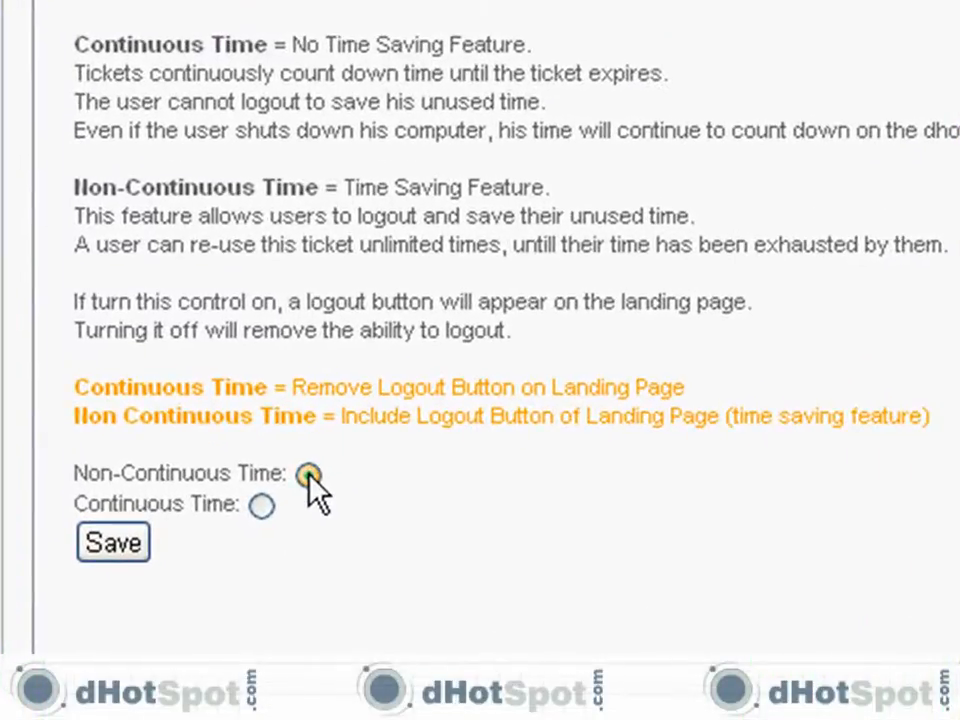
pyautogui.click(308, 474)
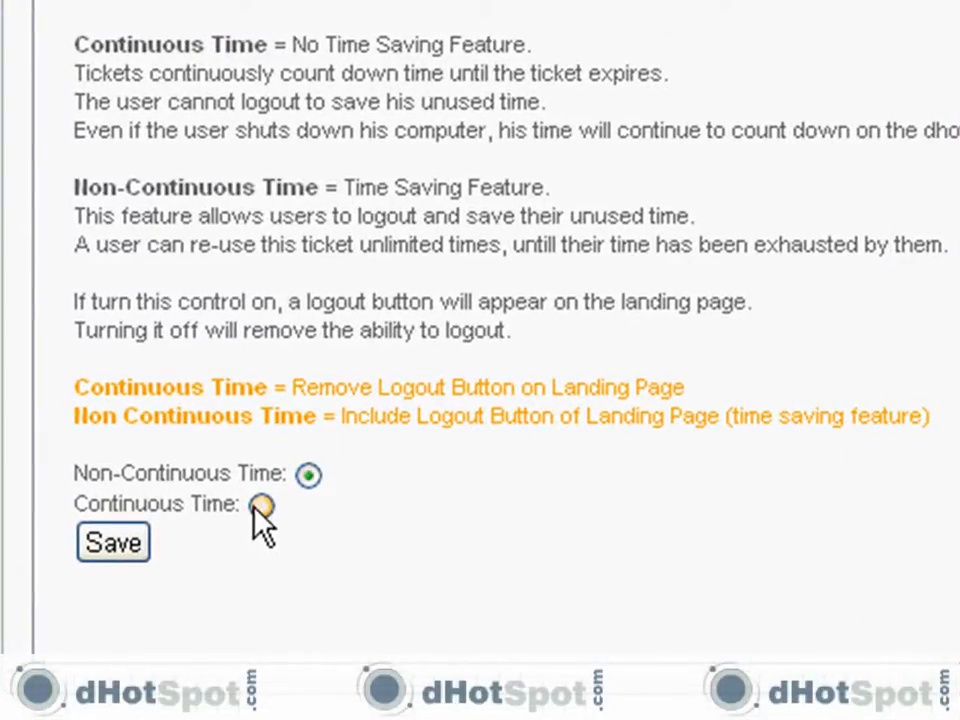
pyautogui.click(260, 504)
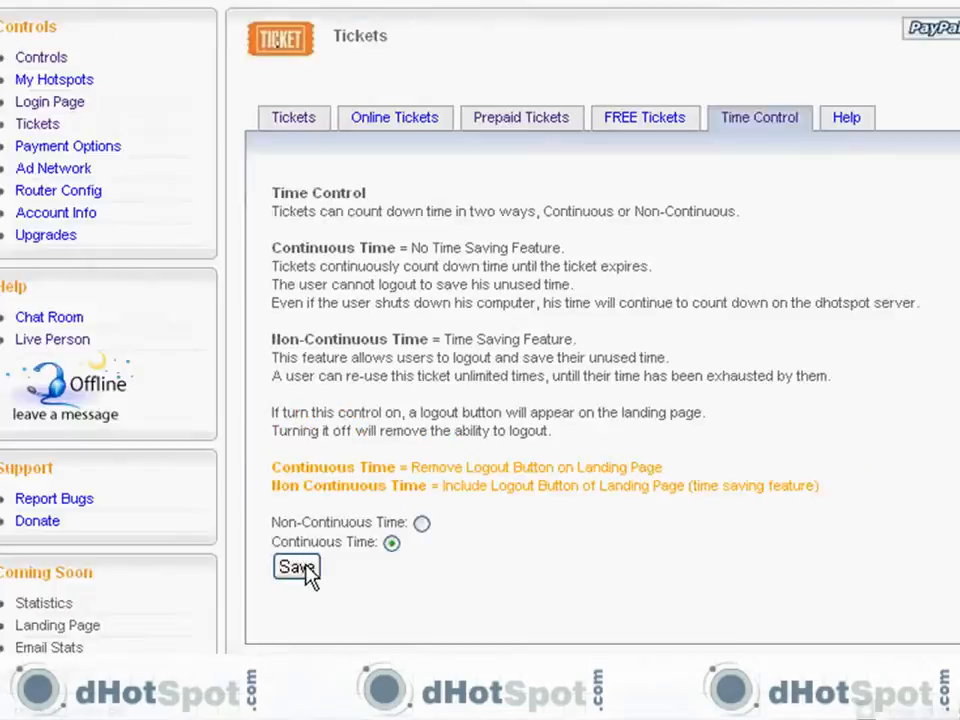
pyautogui.click(296, 568)
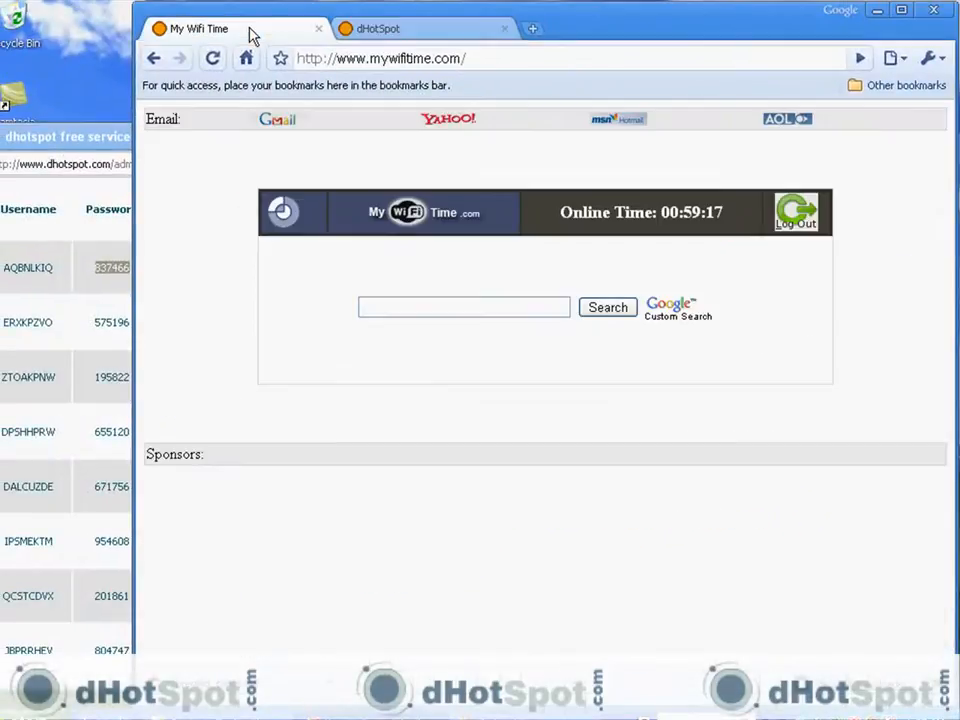